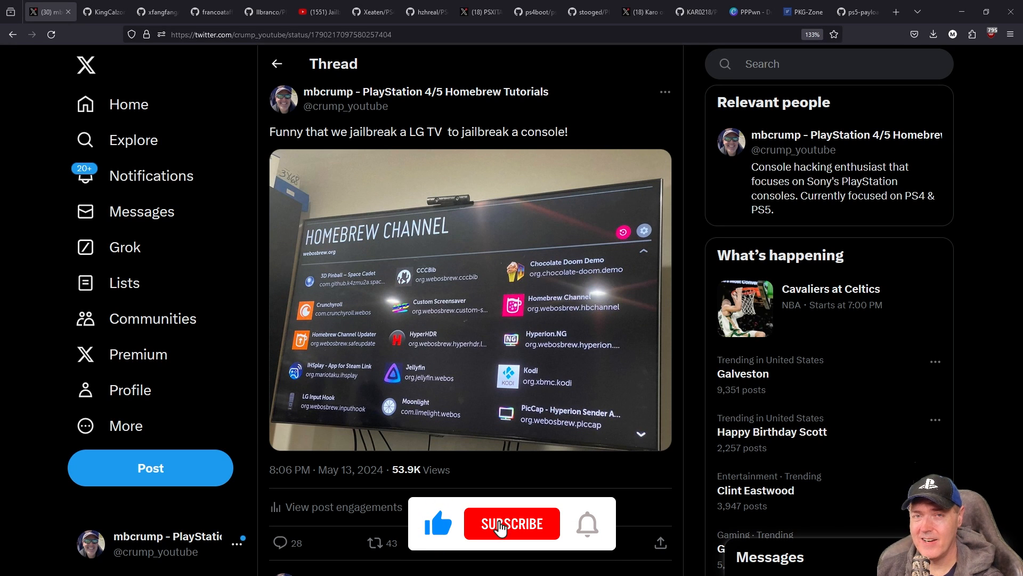
- Look over the xfangfang/PPPwn_cpp repository page and its README
left_click(512, 523)
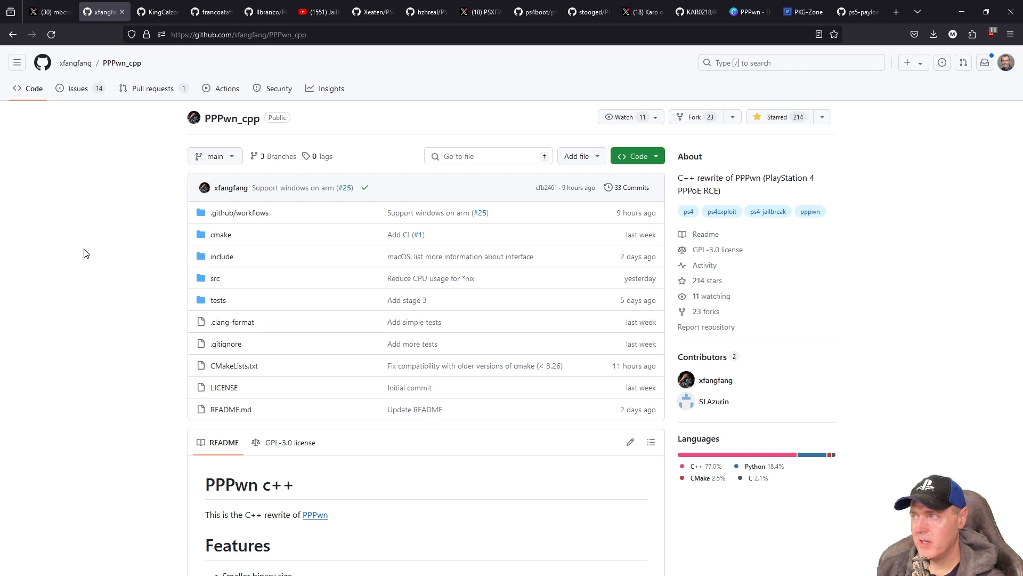
mouse_move(155, 203)
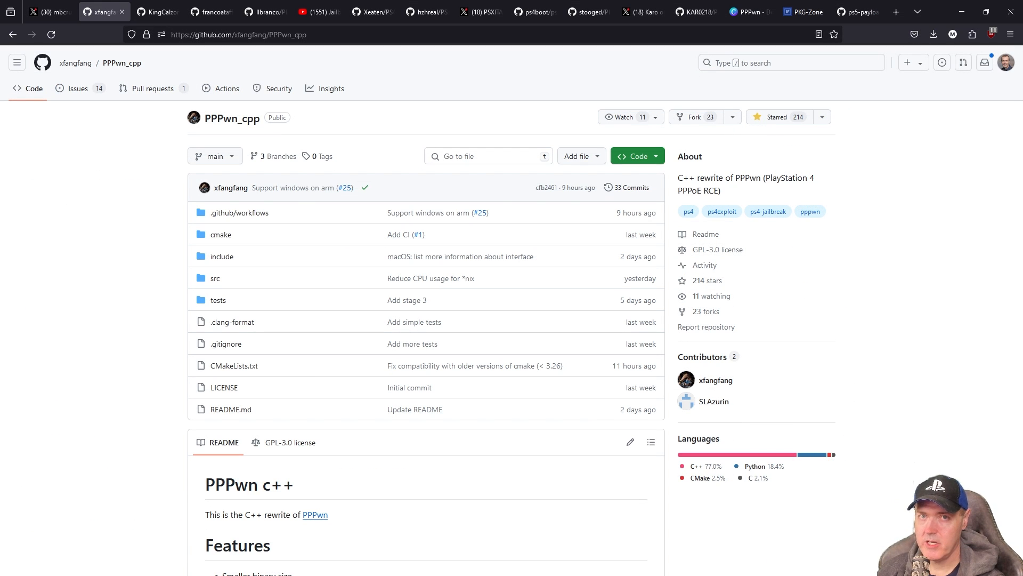
mouse_move(738, 196)
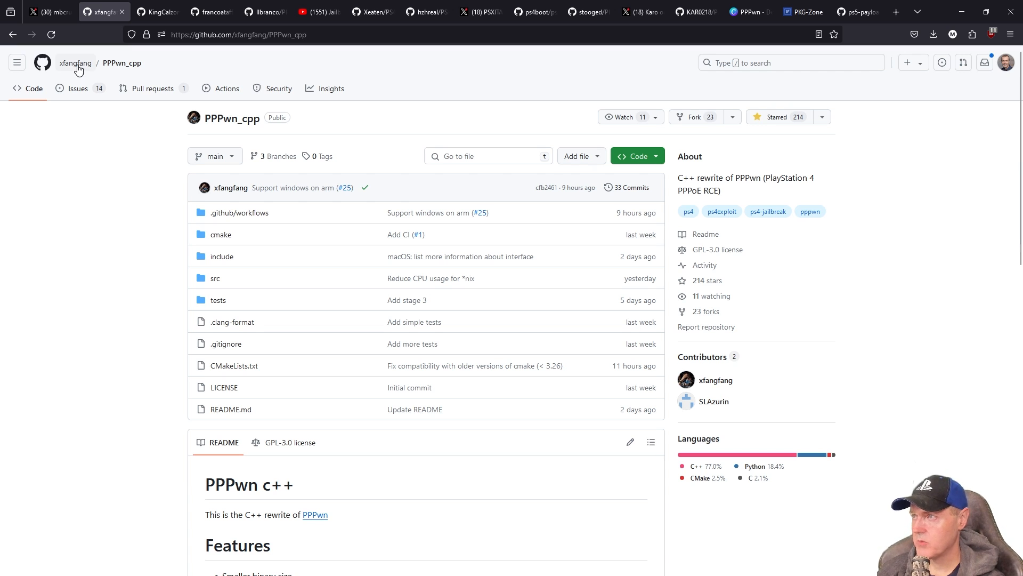
mouse_move(239, 212)
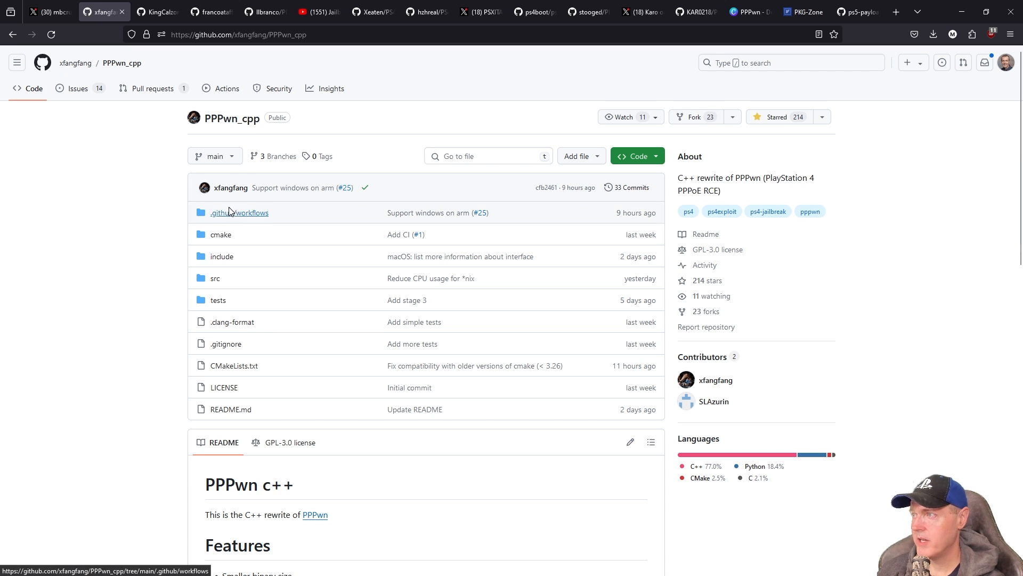
mouse_move(166, 329)
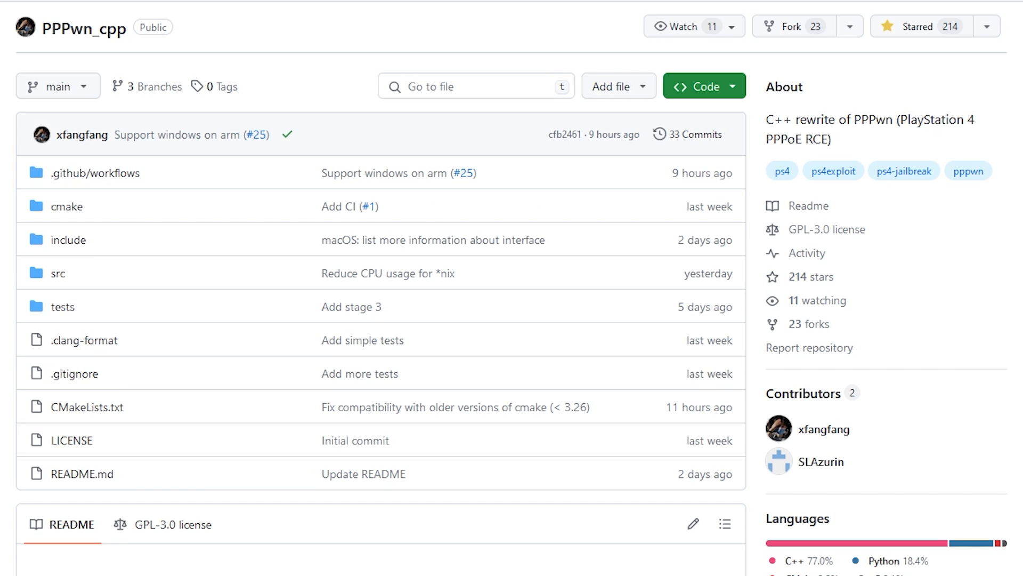
mouse_move(635, 150)
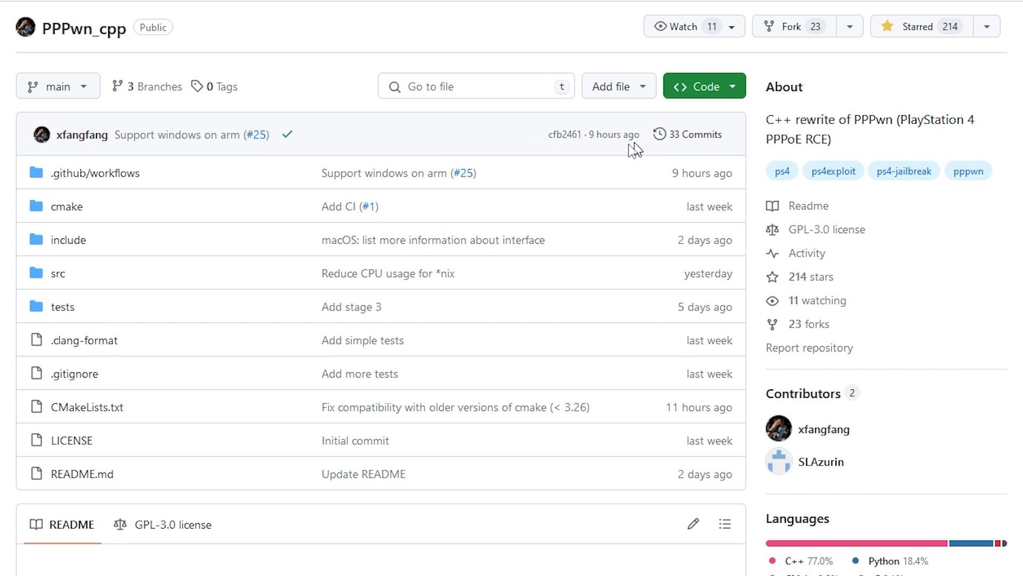
mouse_move(181, 136)
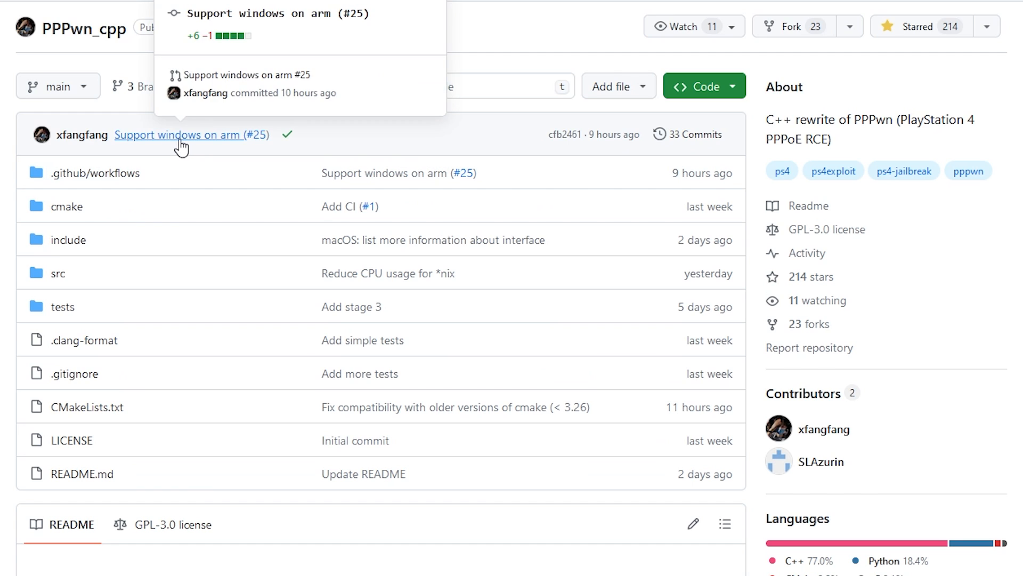
mouse_move(223, 139)
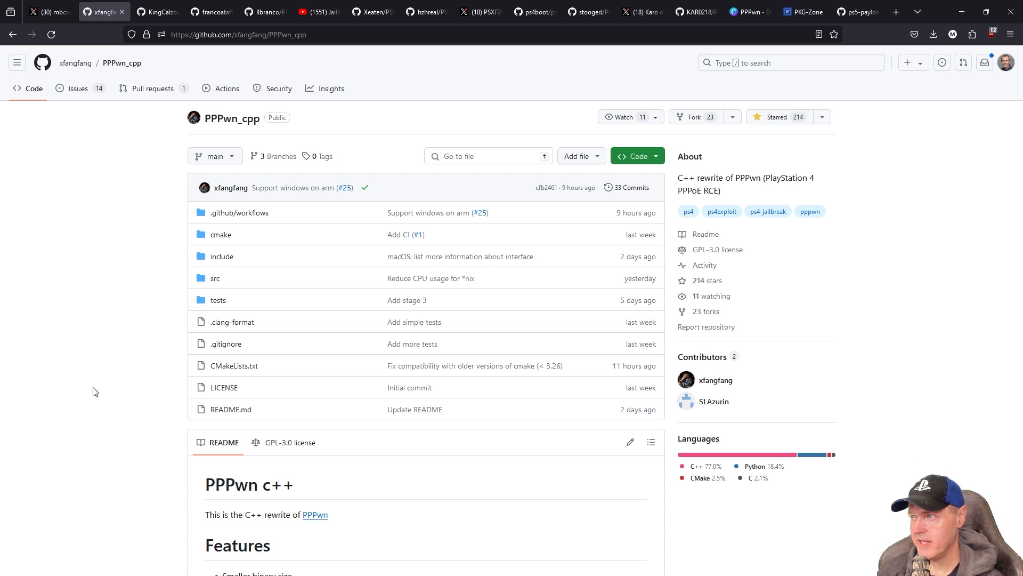
mouse_move(170, 21)
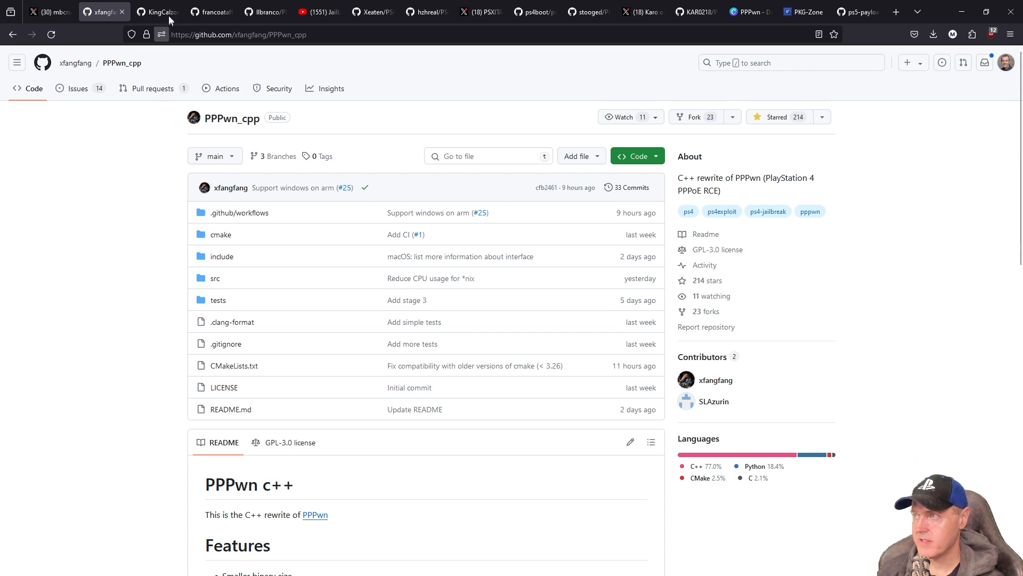
- Open the latest PPPwn Win Automated release from the KingCalzone repository's Releases section
left_click(157, 12)
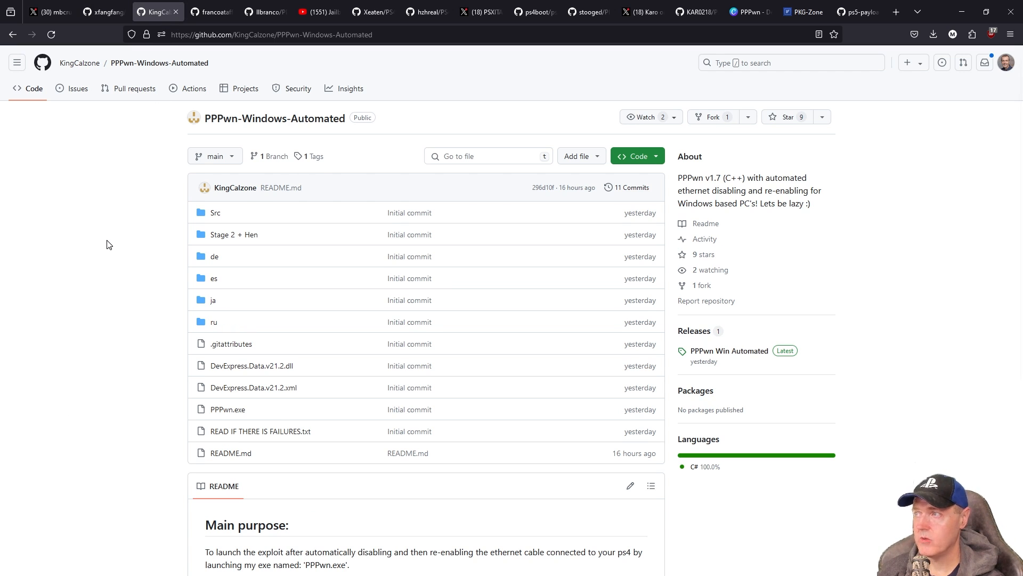
mouse_move(233, 157)
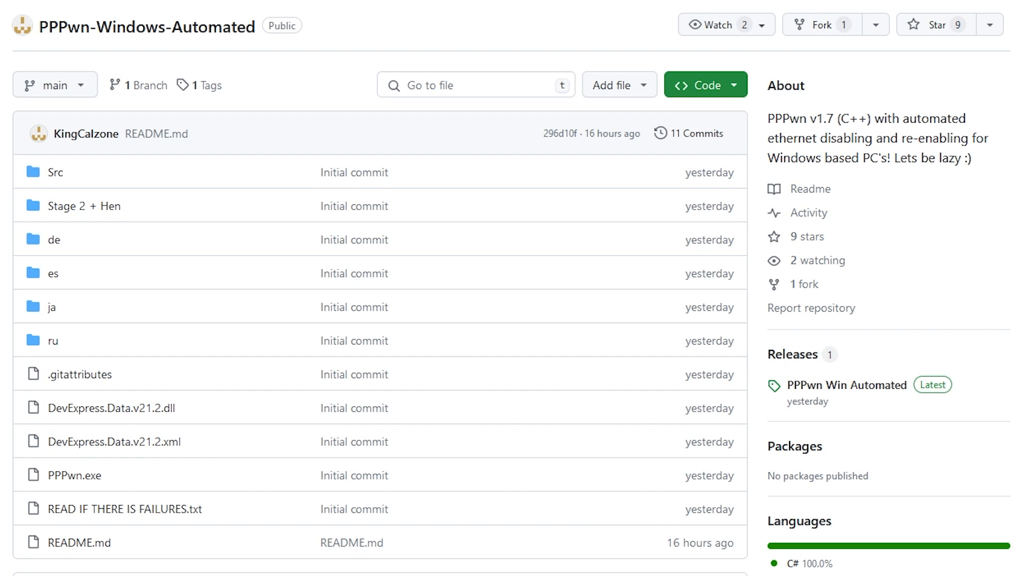
scroll("down", 3)
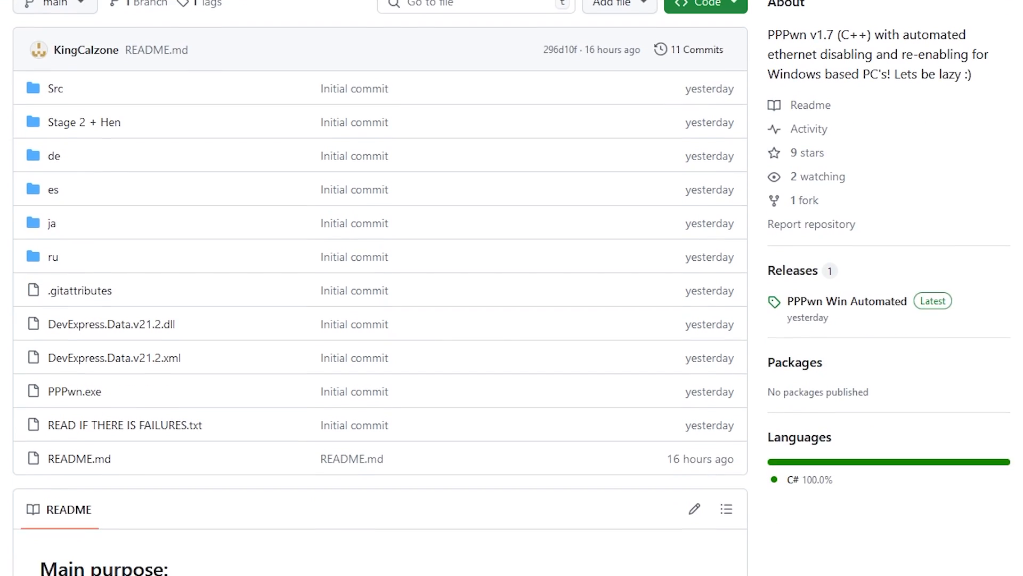
mouse_move(757, 351)
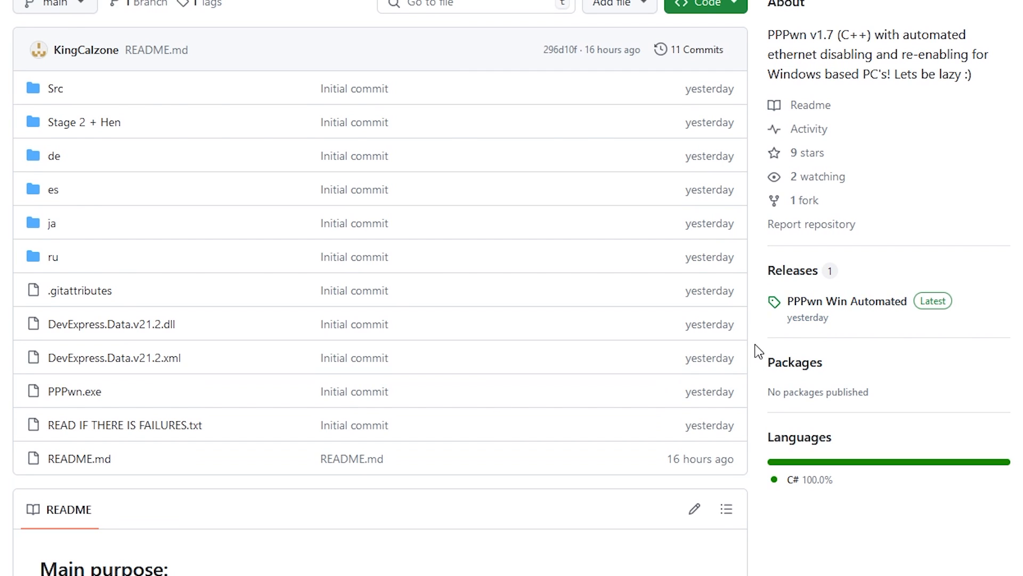
left_click(847, 300)
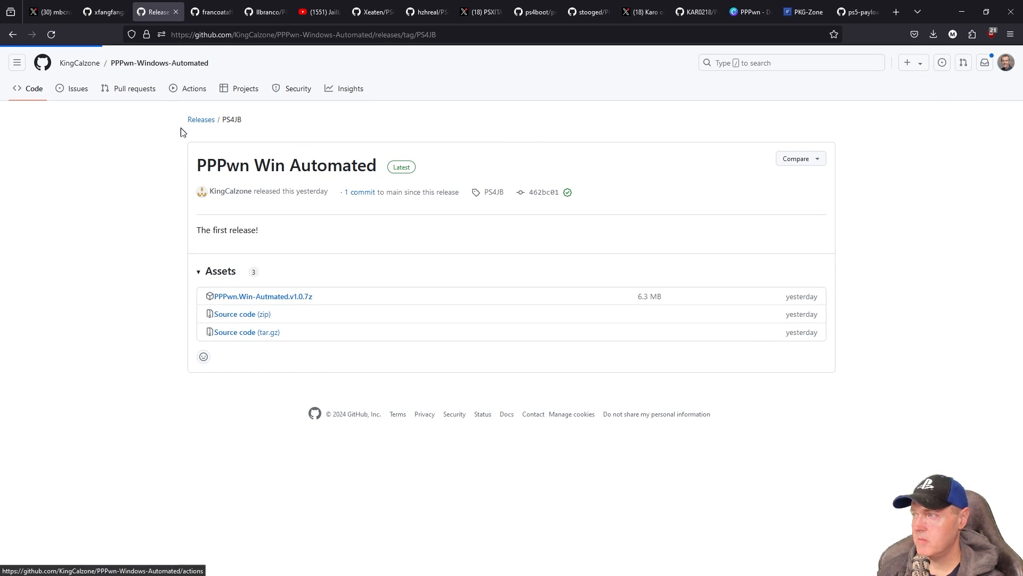
- Go back to the repository and highlight the startup-app text and a Benefits sentence in the README
left_click(158, 63)
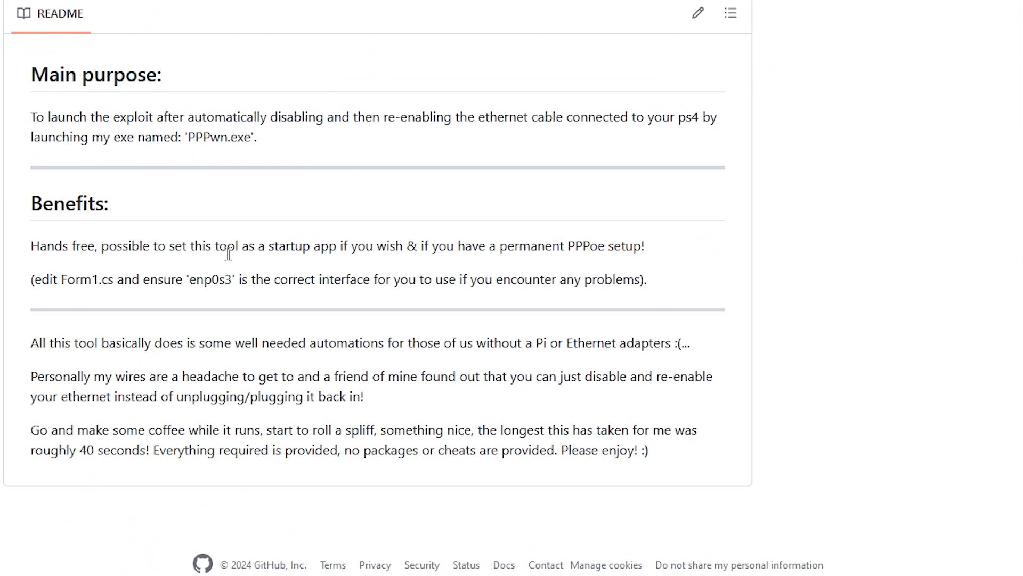
double_click(302, 246)
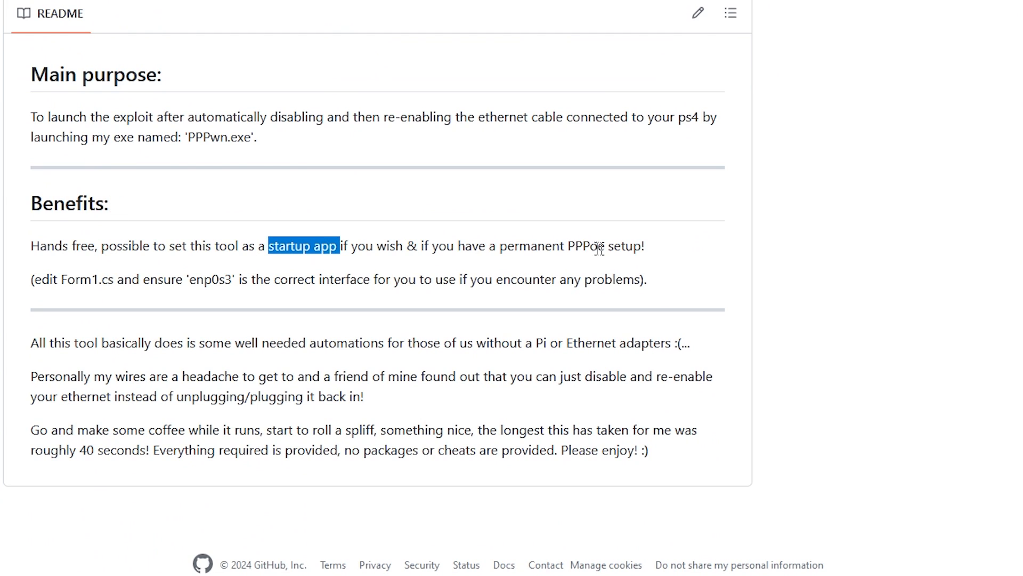
triple_click(326, 246)
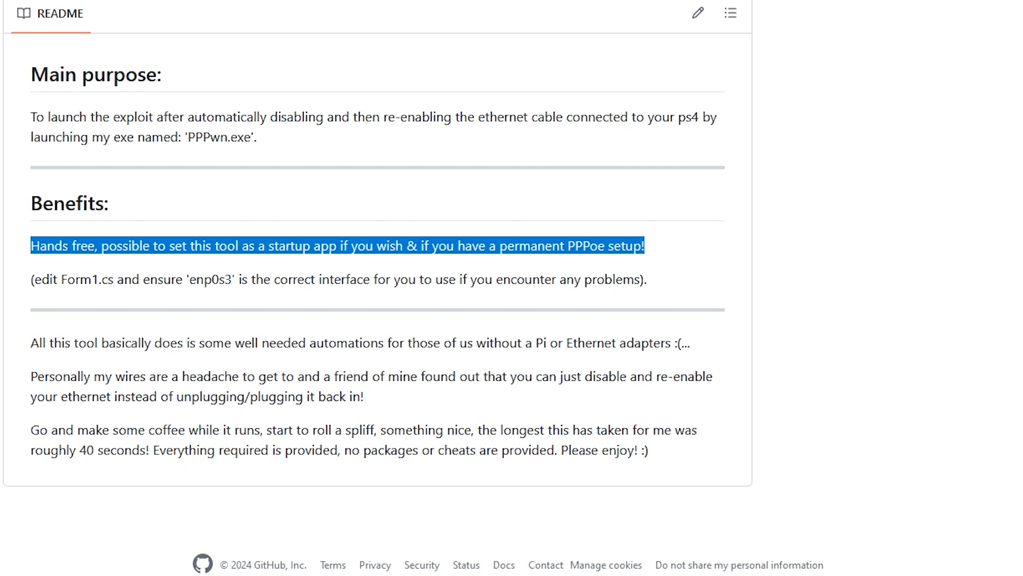
mouse_move(33, 285)
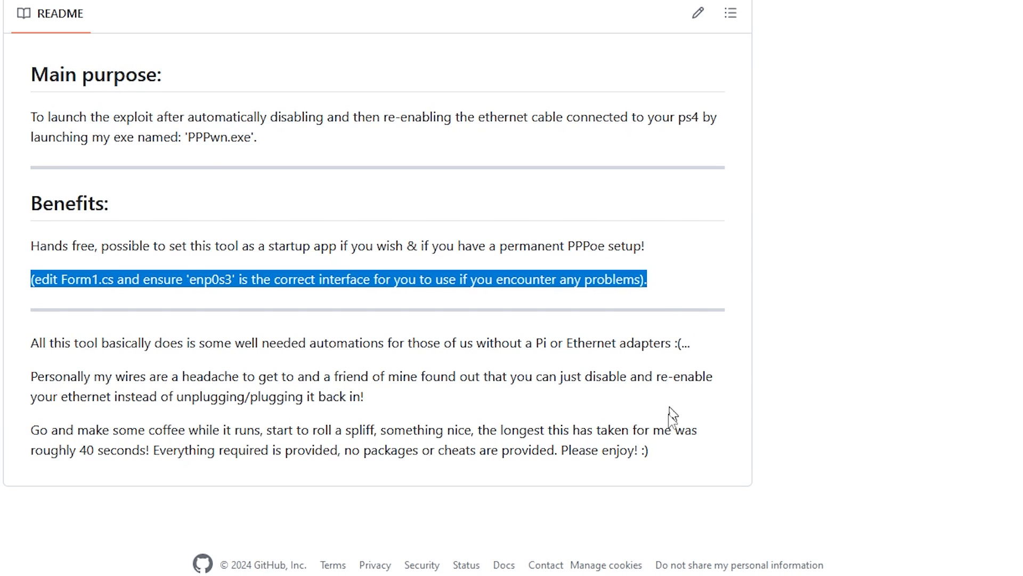
scroll("up", 3)
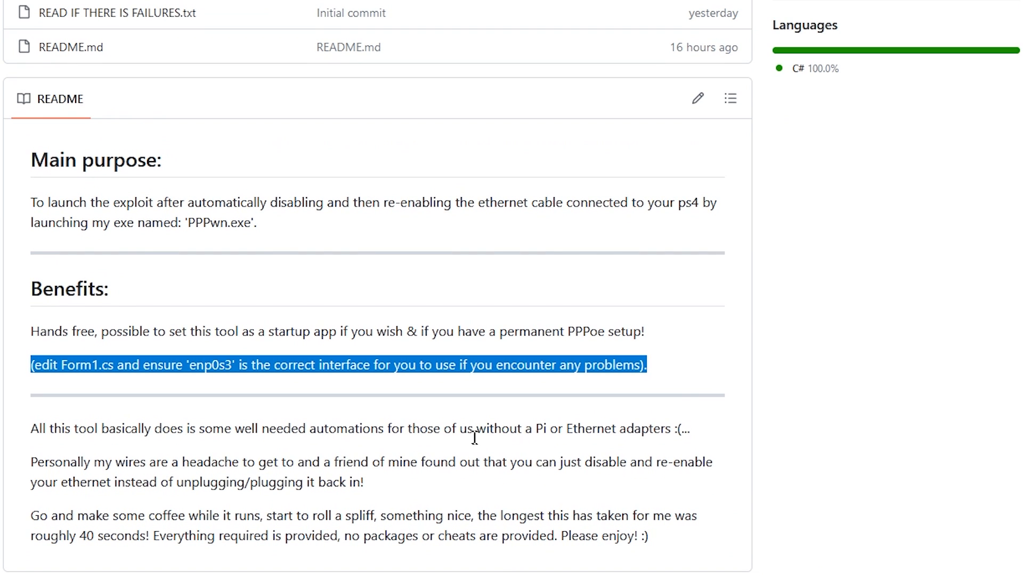
scroll("up", 3)
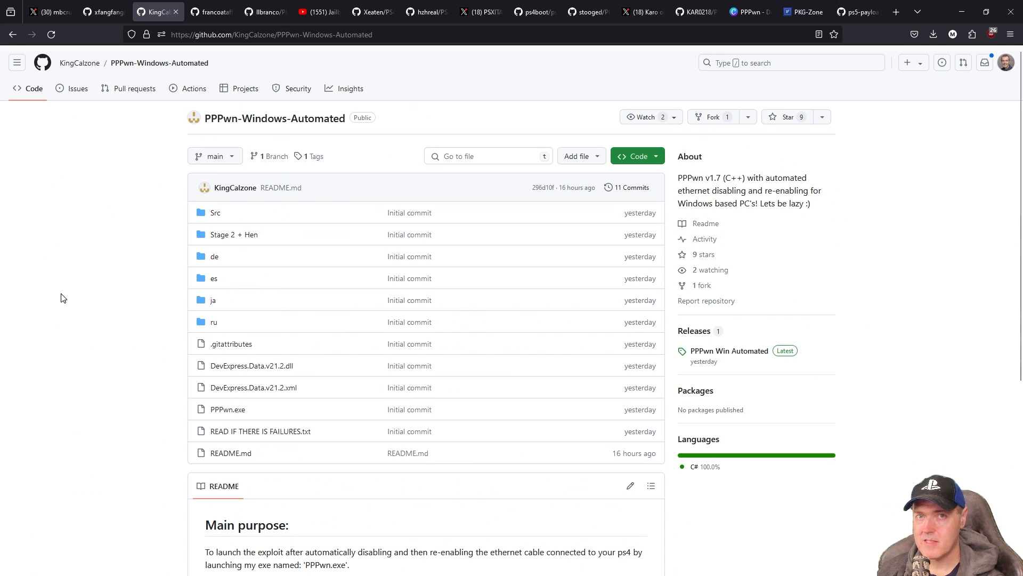
mouse_move(74, 298)
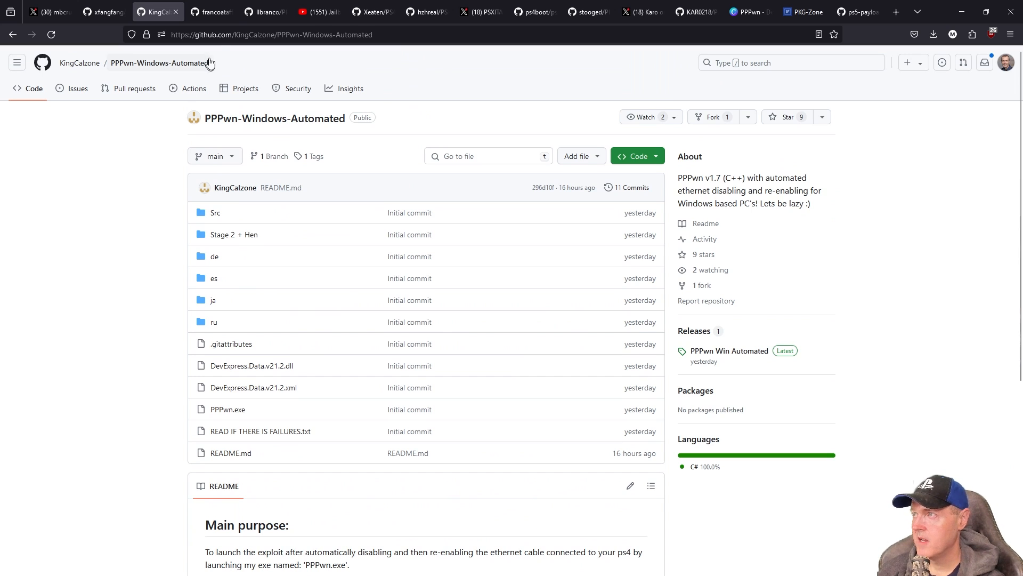
- Switch to the francoataffarel/PPPwn-Flask repository tab
left_click(210, 11)
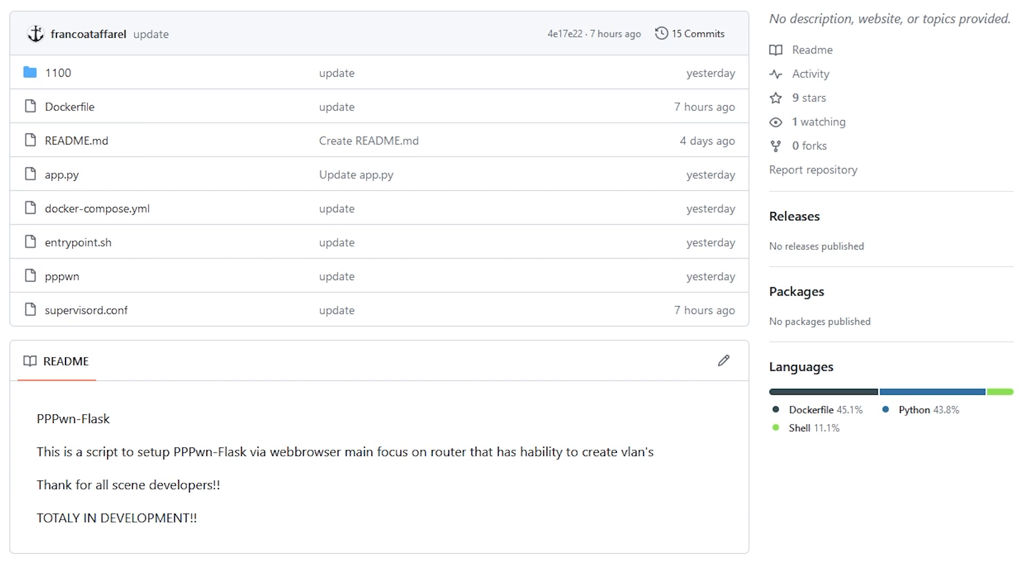
mouse_move(407, 455)
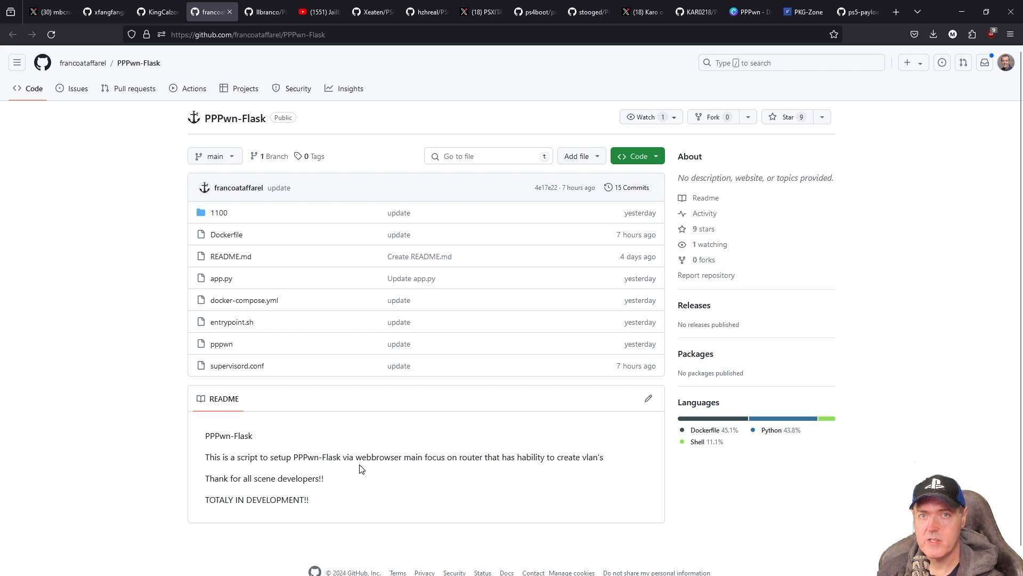
mouse_move(361, 468)
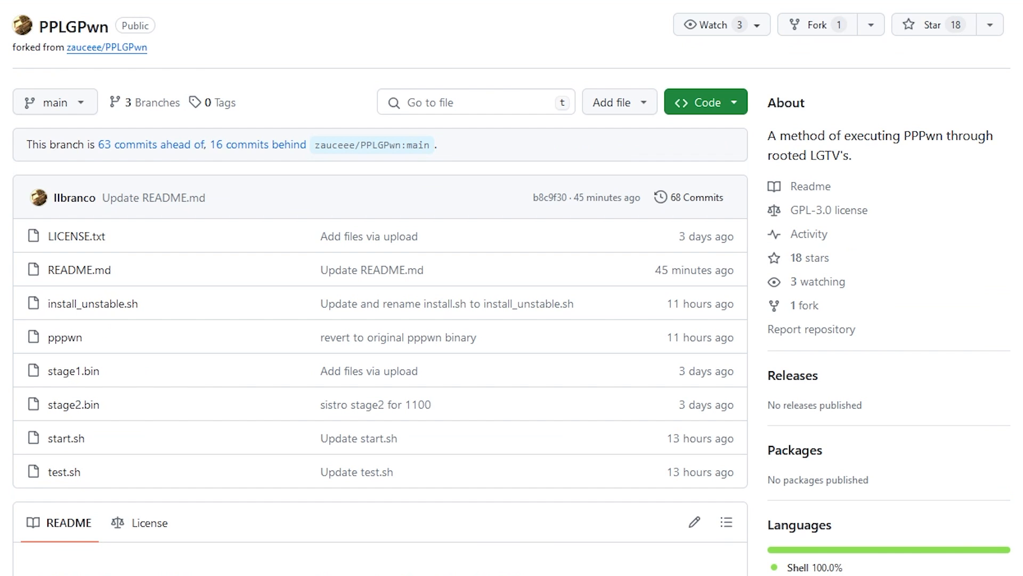
- Scroll to the 'How can I do it?' section and open the LG TV jailbreak video guide
scroll("down", 3)
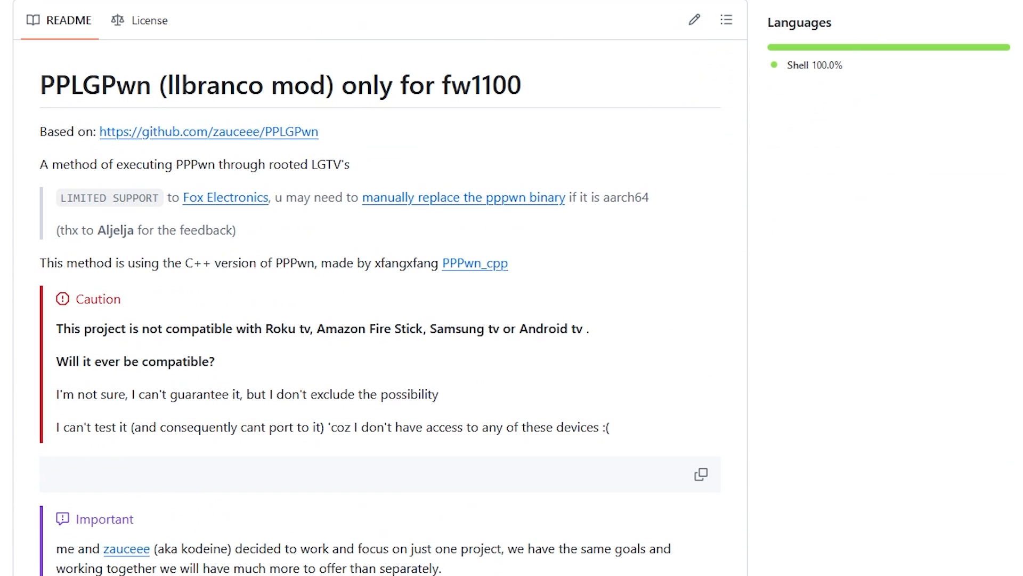
scroll("down", 3)
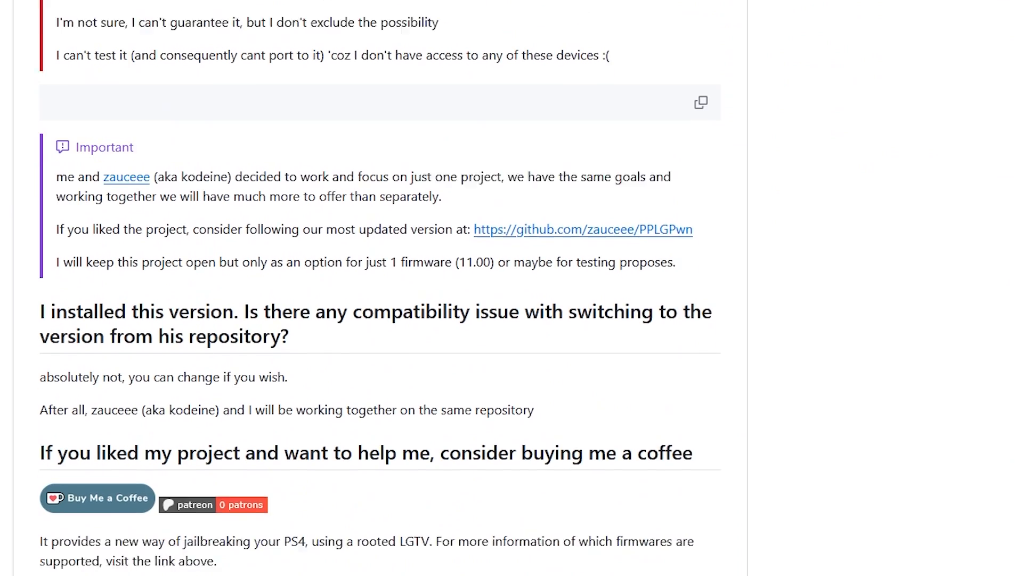
scroll("down", 3)
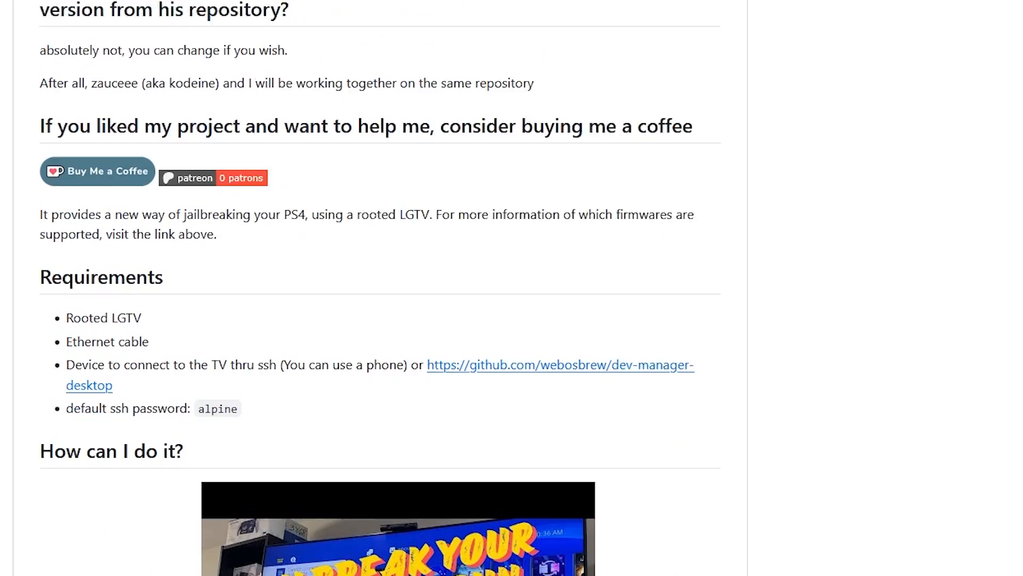
scroll("down", 3)
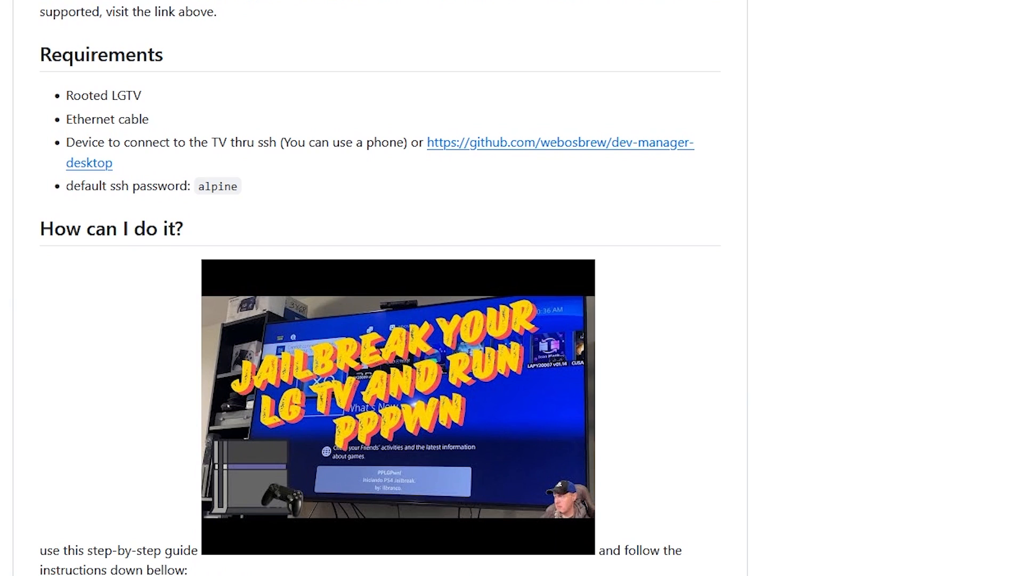
mouse_move(20, 209)
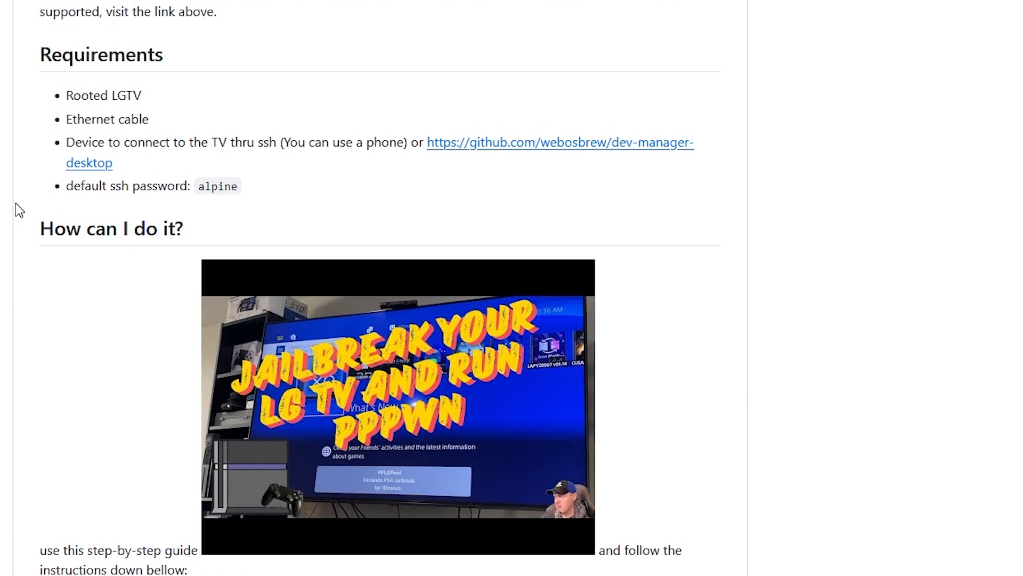
mouse_move(126, 136)
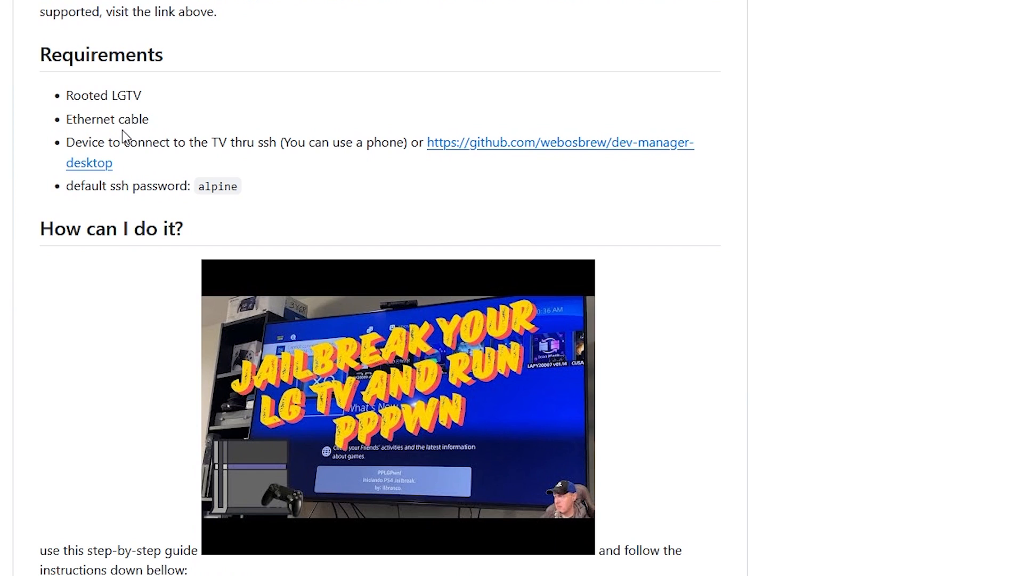
mouse_move(158, 132)
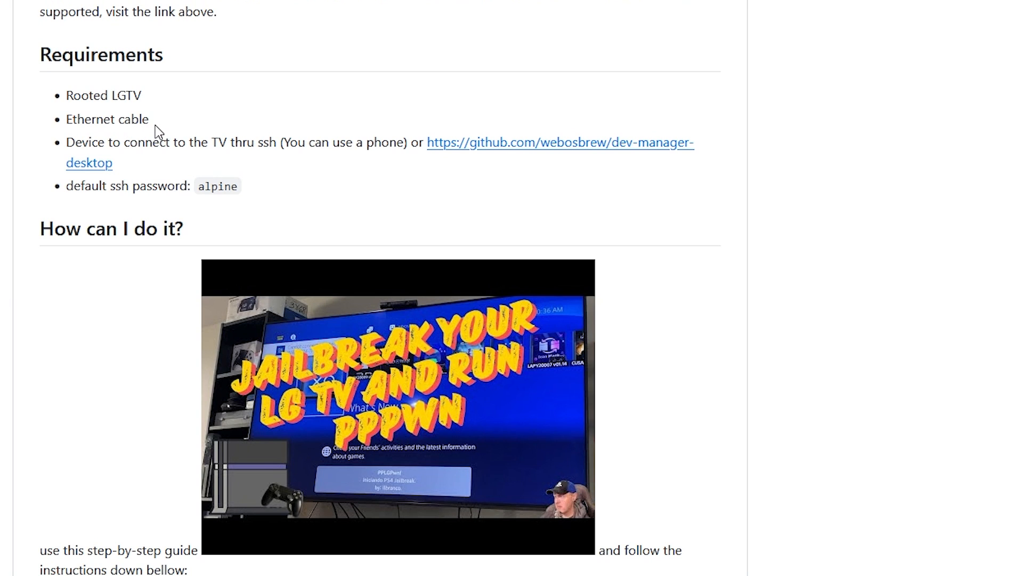
mouse_move(159, 129)
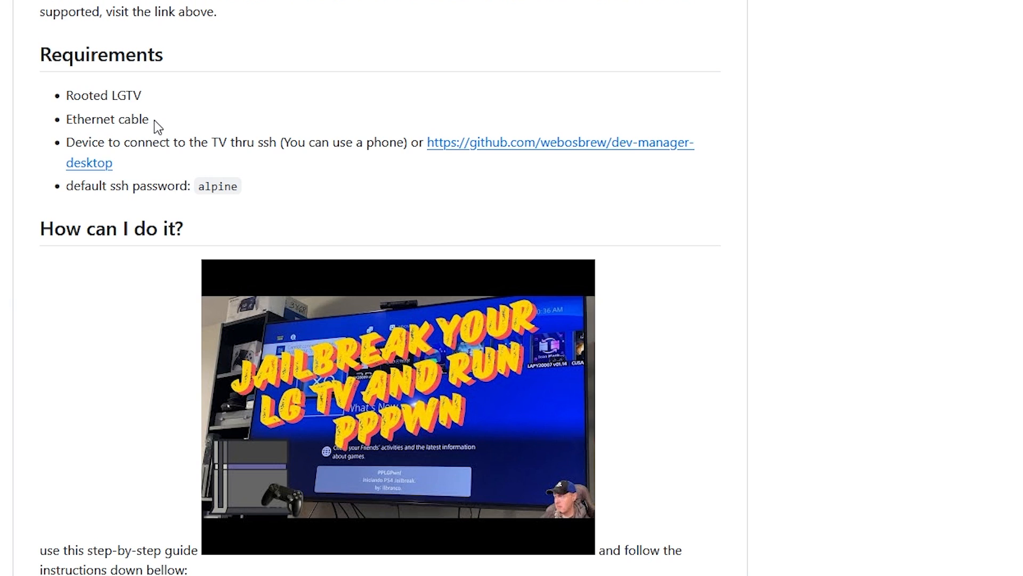
mouse_move(126, 176)
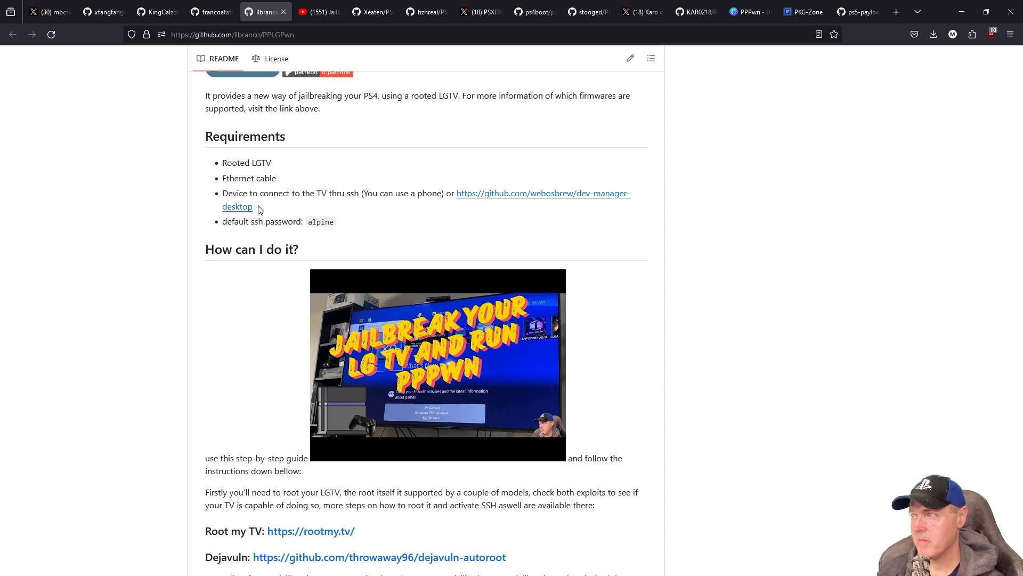
mouse_move(403, 370)
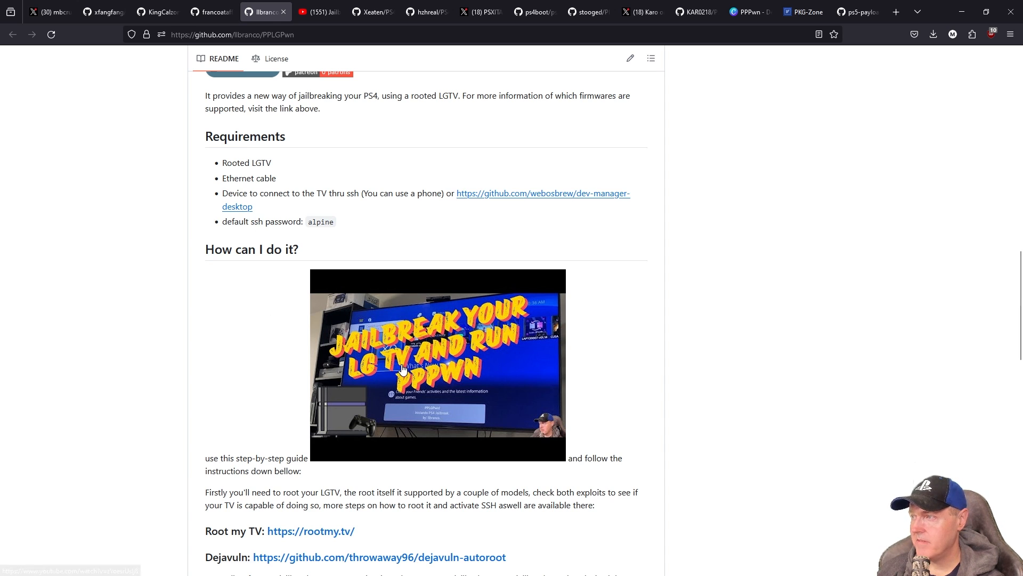
scroll("down", 3)
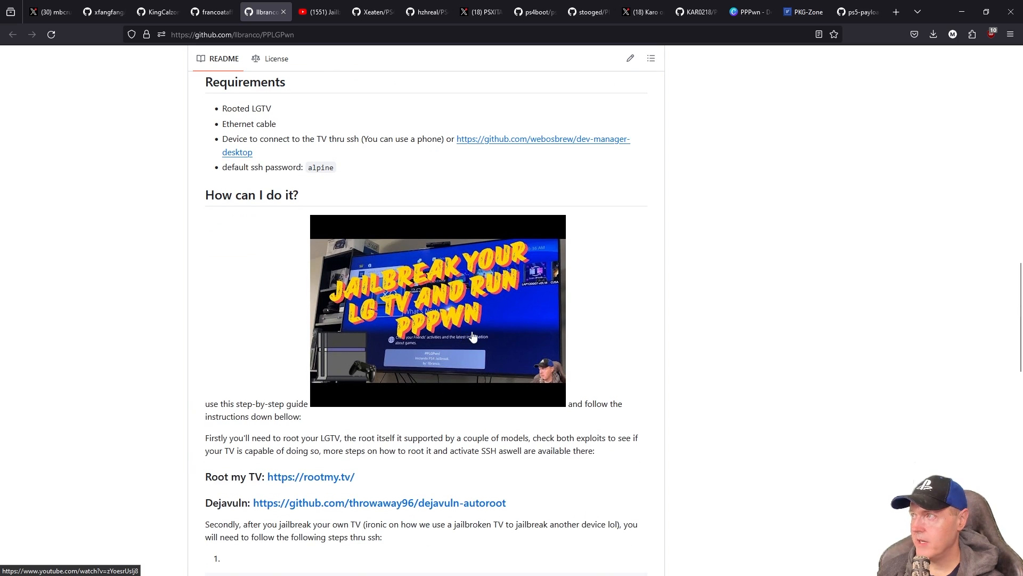
left_click(437, 310)
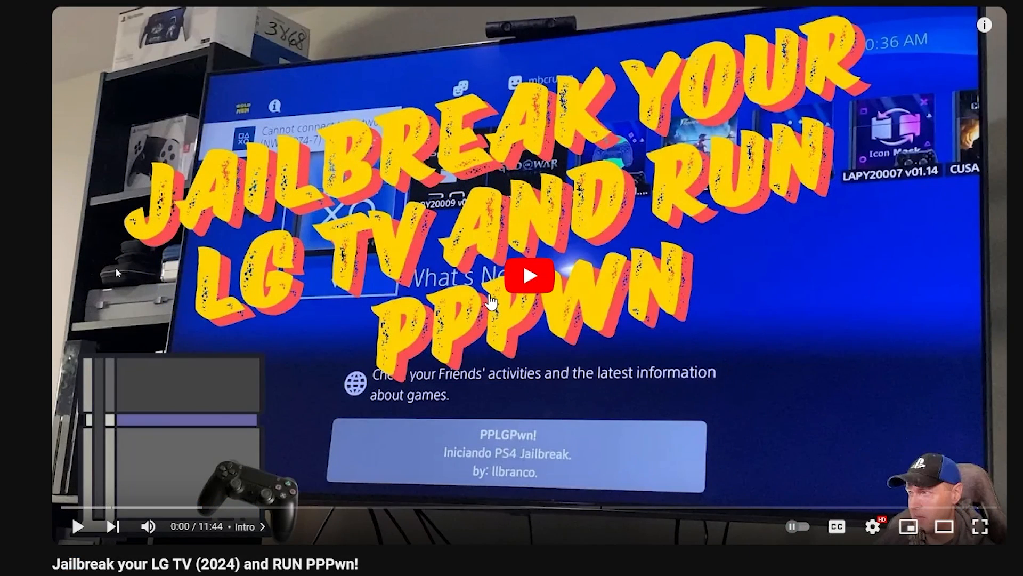
mouse_move(372, 458)
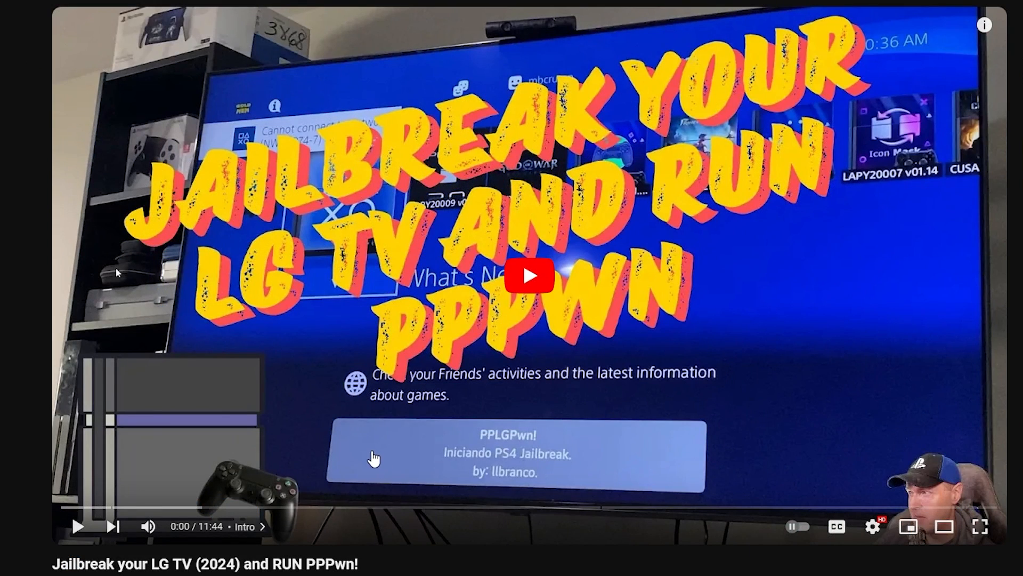
mouse_move(363, 437)
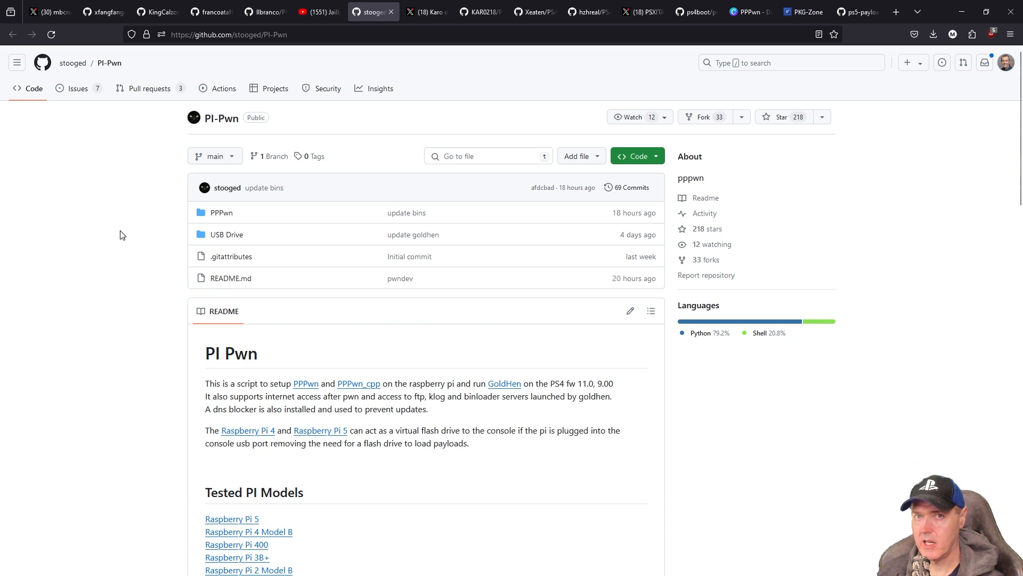
mouse_move(112, 255)
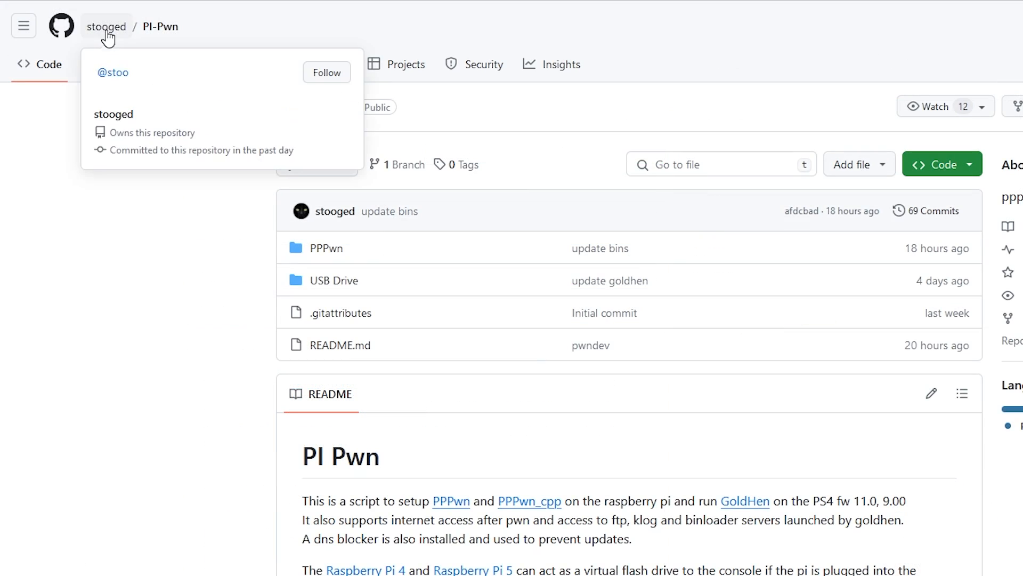
- Scroll through the PI-Pwn README's list of tested Raspberry Pi models
scroll("down", 3)
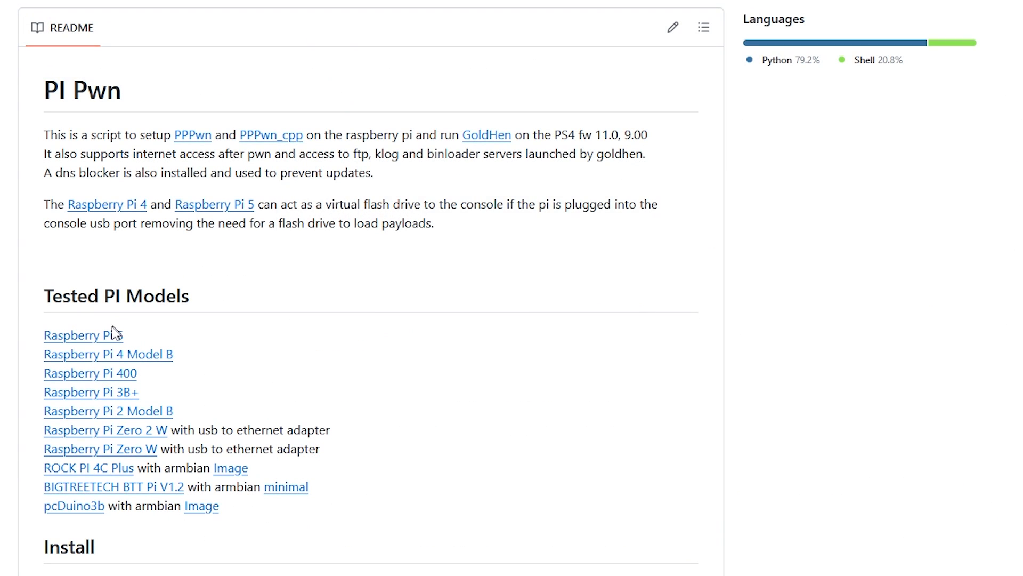
mouse_move(86, 569)
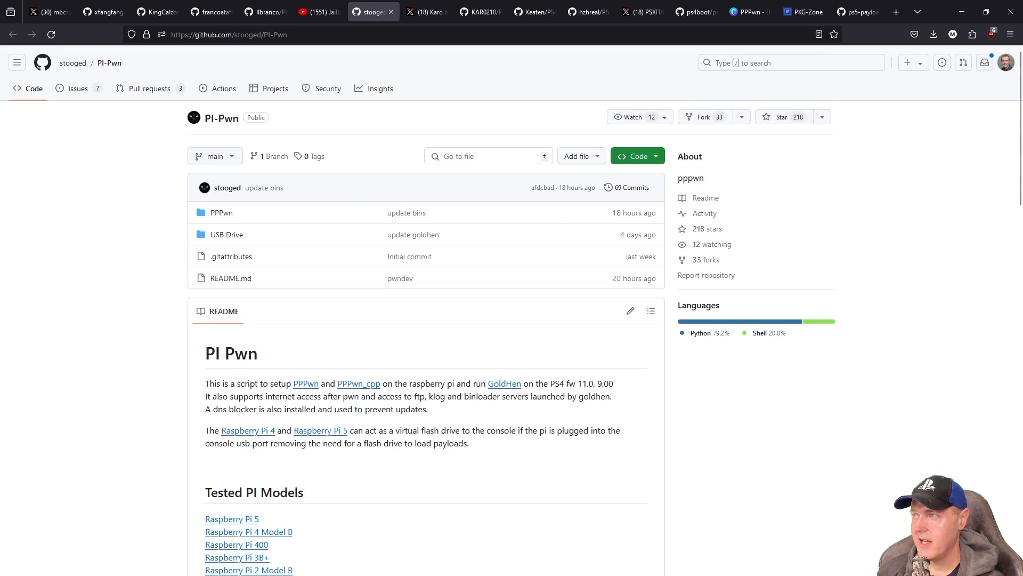
mouse_move(431, 129)
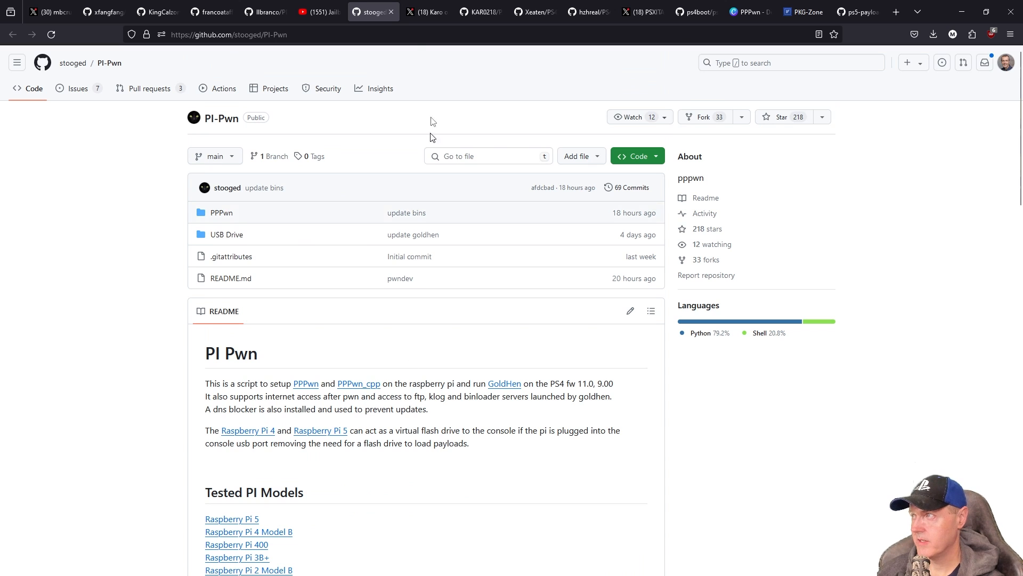
- View the optimized Pi Zero version post zoomed in, then move to the PSXITA Linux payloads post
left_click(426, 12)
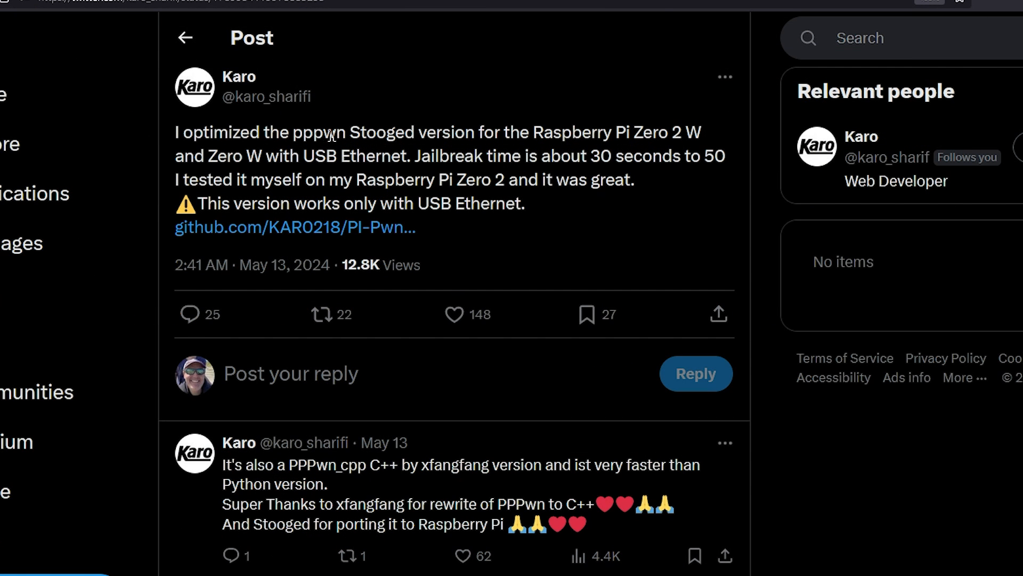
mouse_move(598, 134)
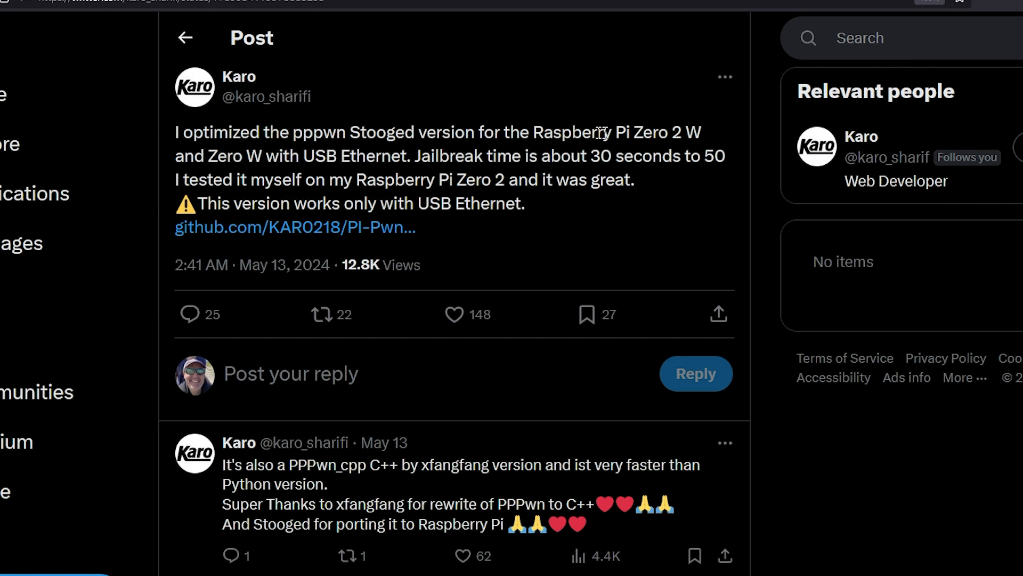
mouse_move(577, 149)
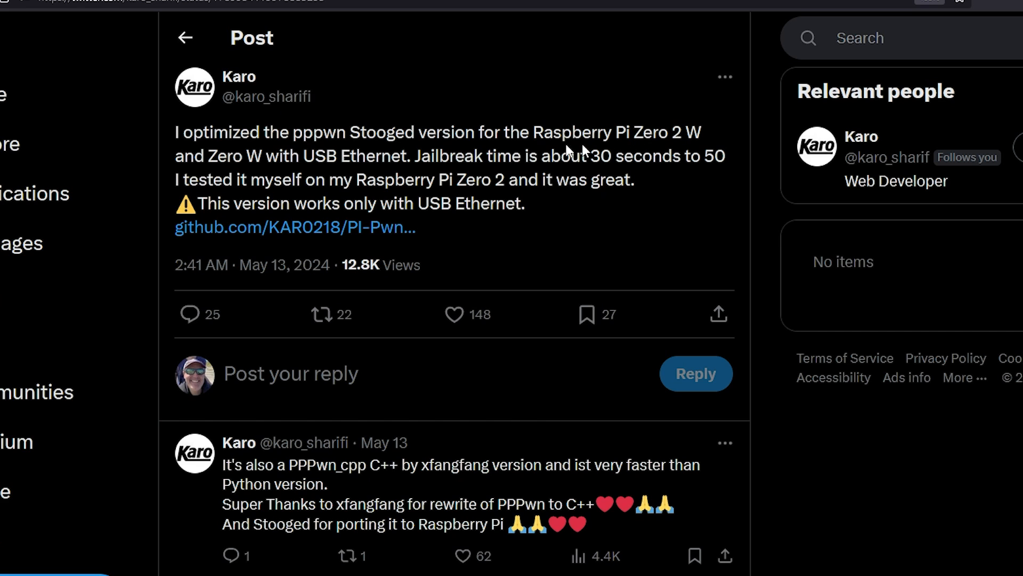
mouse_move(323, 159)
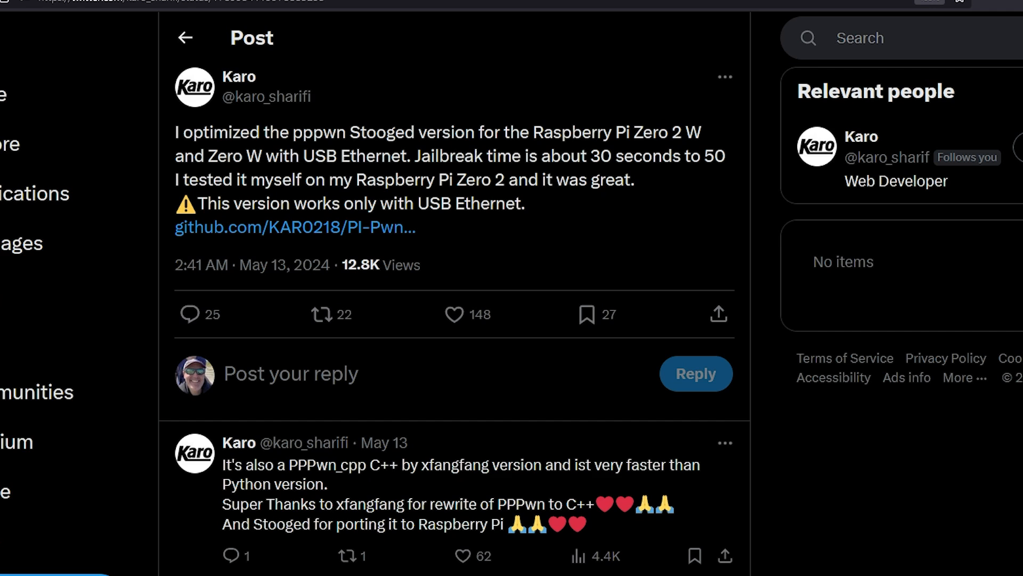
mouse_move(243, 178)
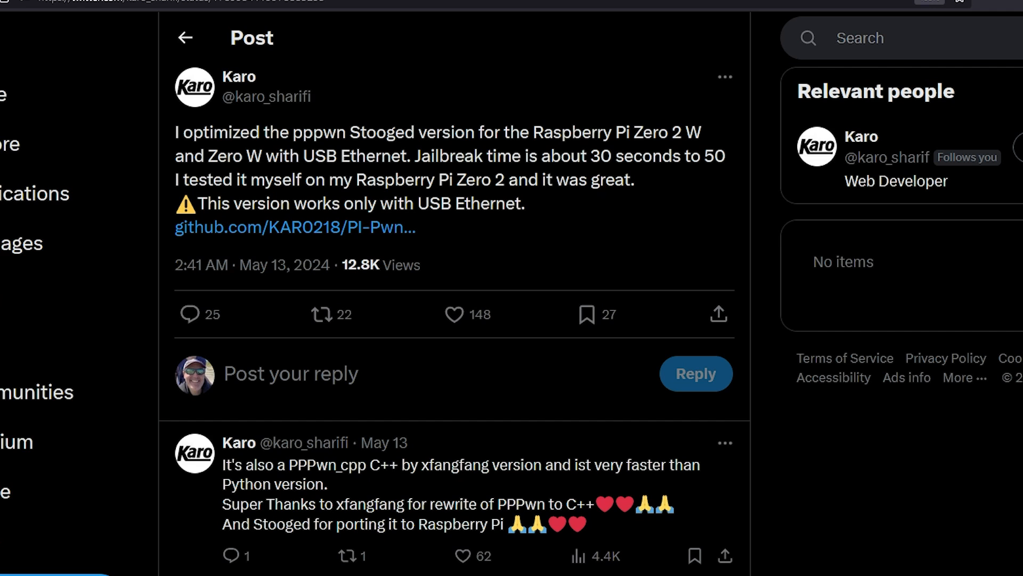
mouse_move(381, 228)
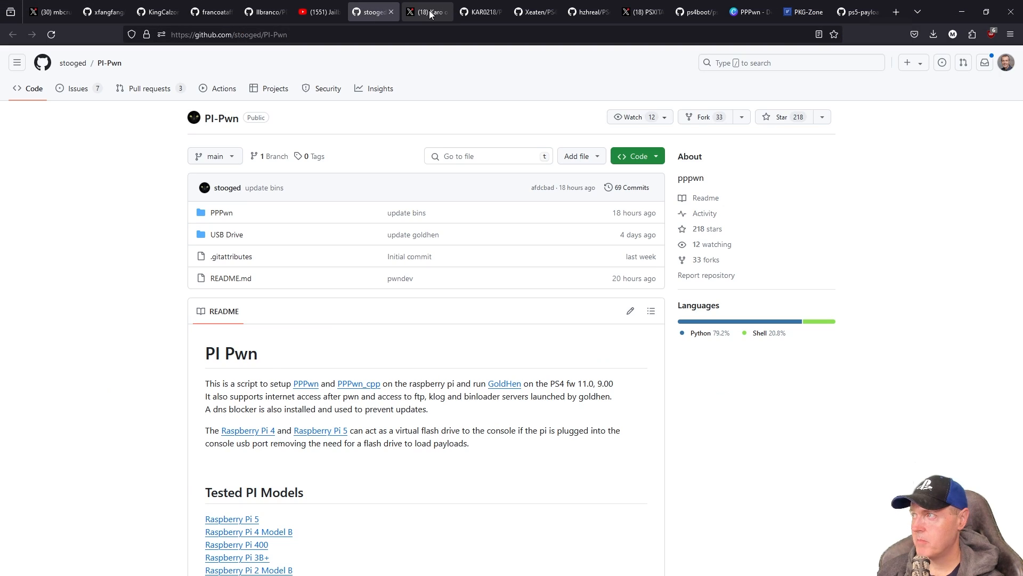
left_click(425, 12)
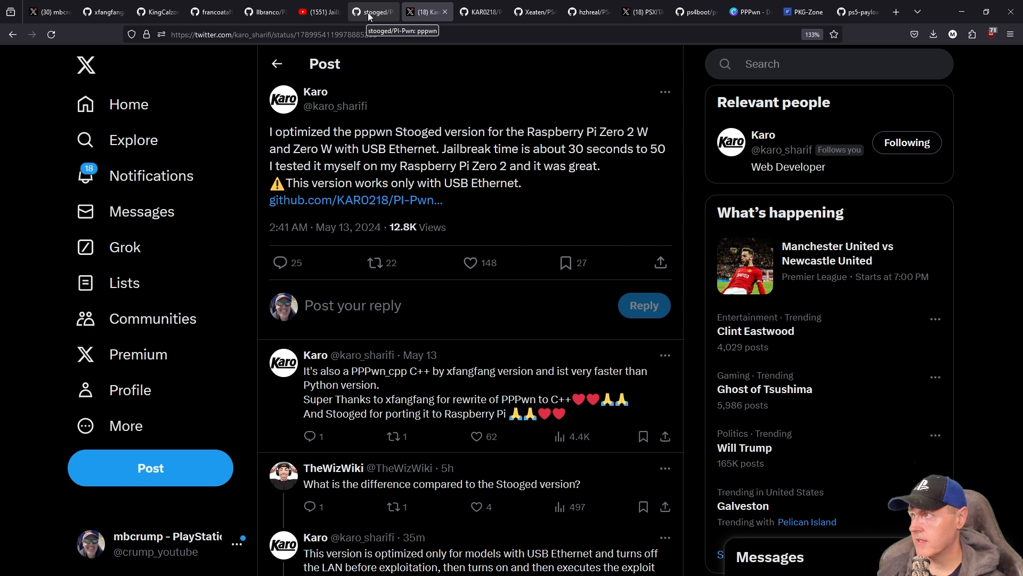
key("ctrl+plus")
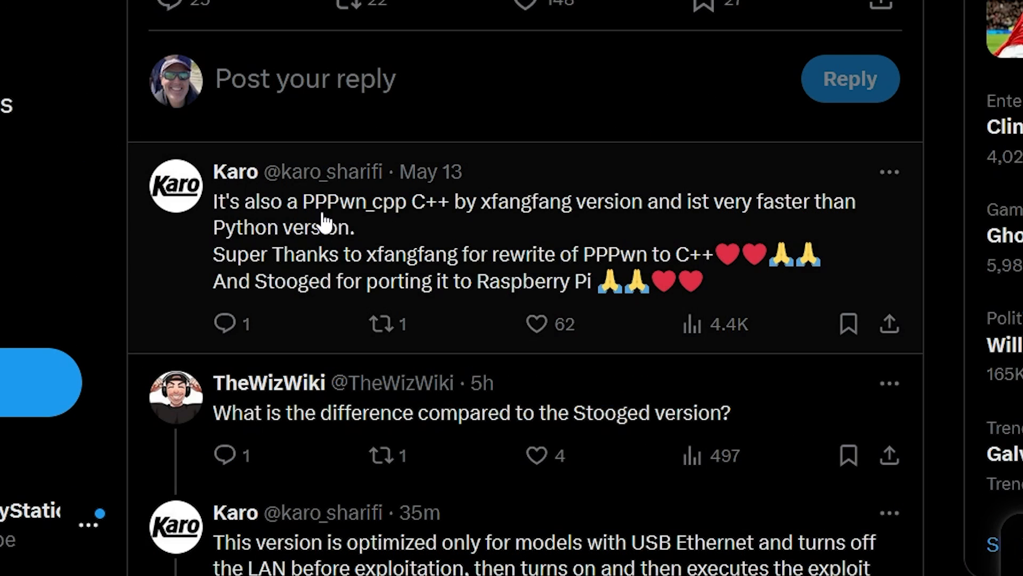
mouse_move(449, 225)
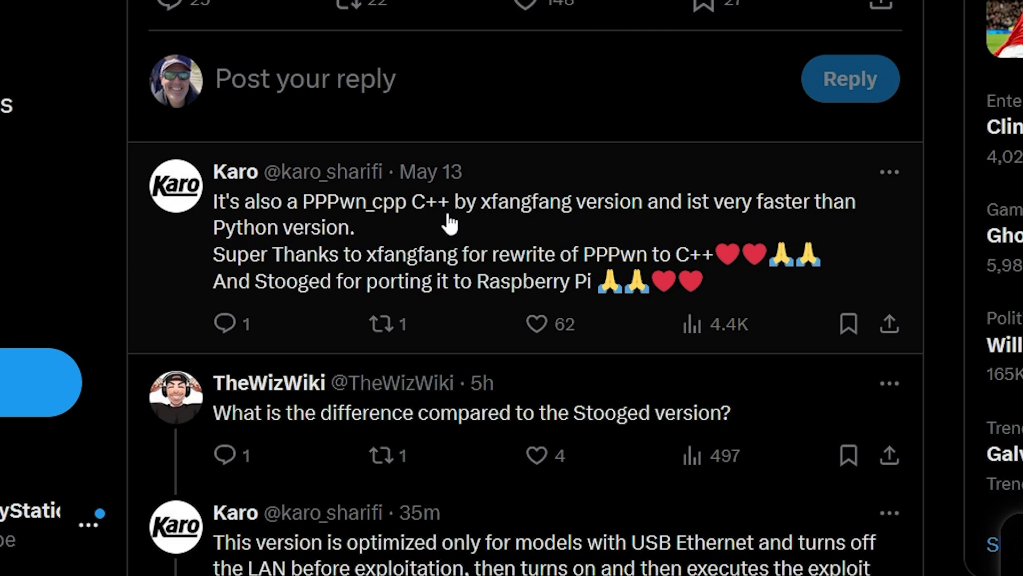
mouse_move(560, 246)
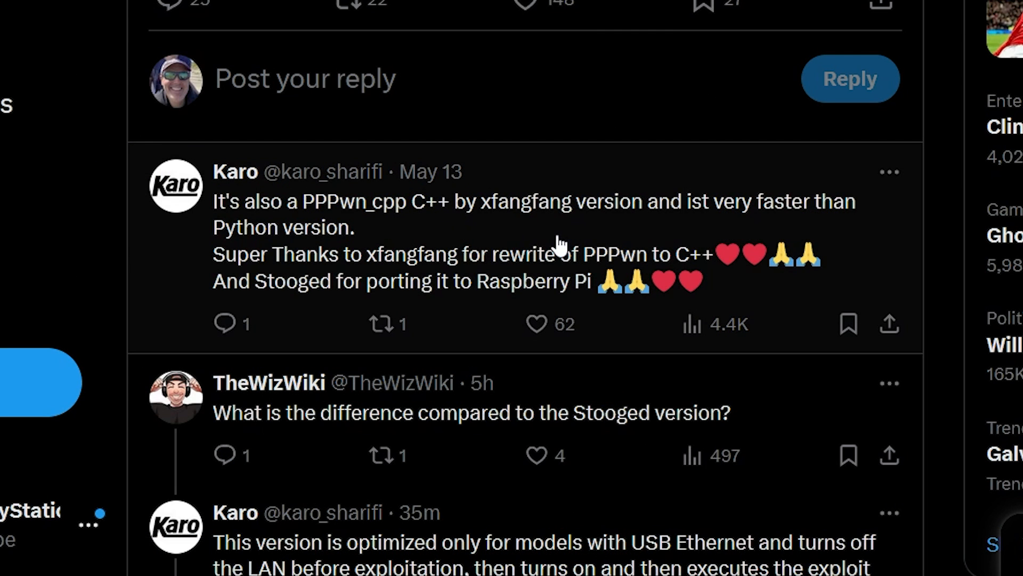
left_click(510, 12)
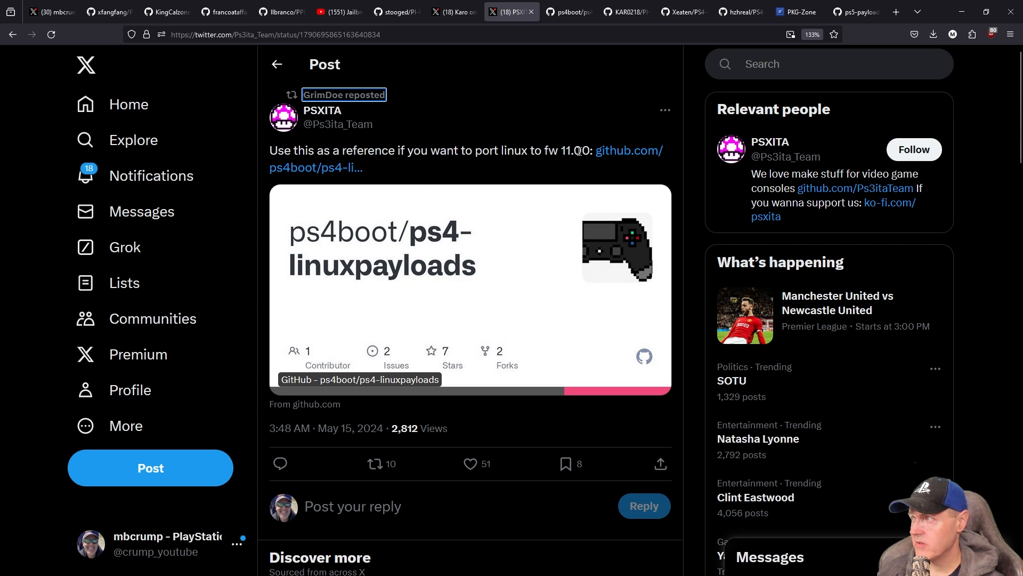
- Open the ps4boot/ps4-linuxpayloads repository, glance at PPPwn_cpp, and return to the PSXITA post
left_click(469, 287)
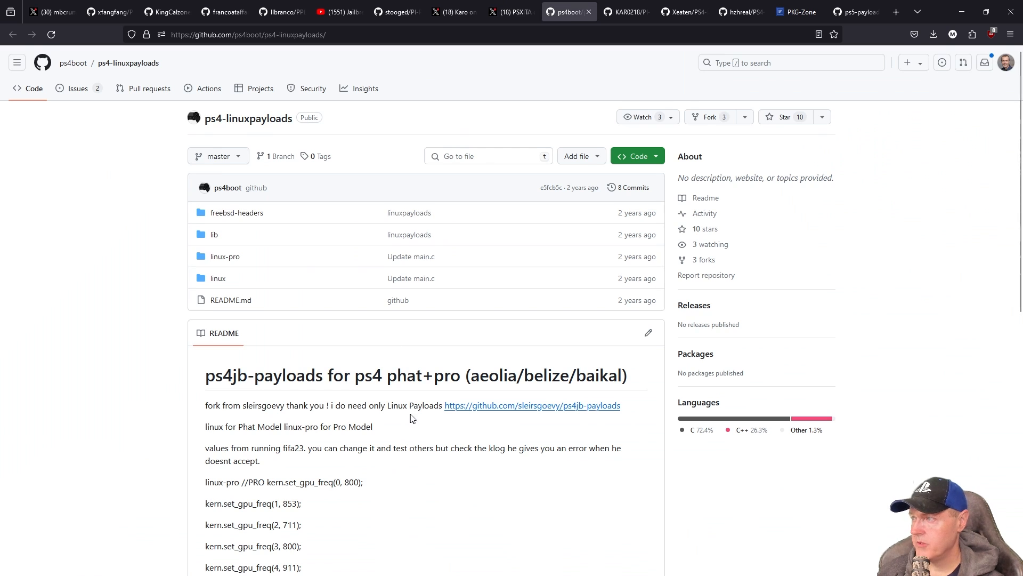
mouse_move(440, 425)
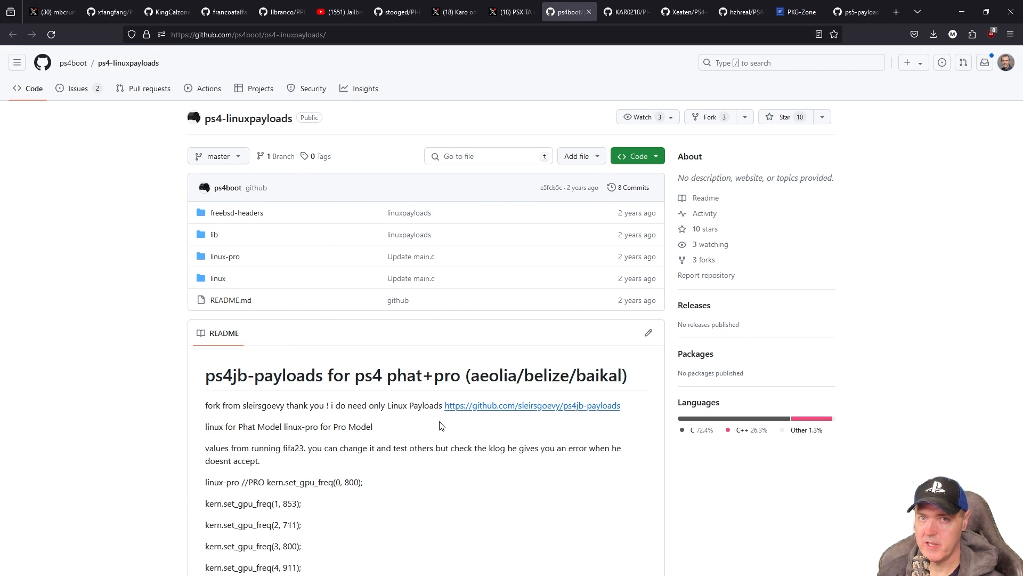
mouse_move(109, 12)
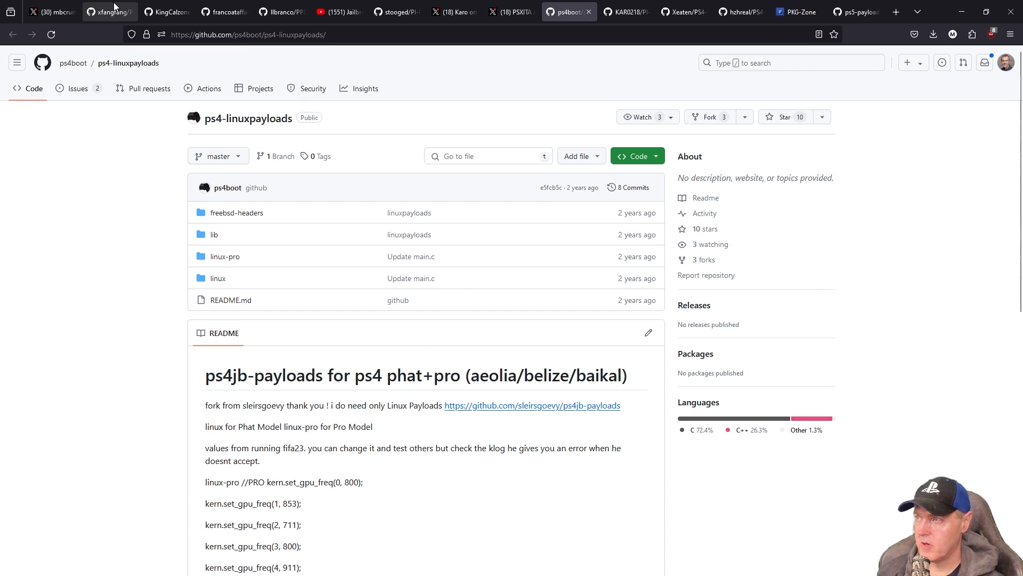
left_click(107, 11)
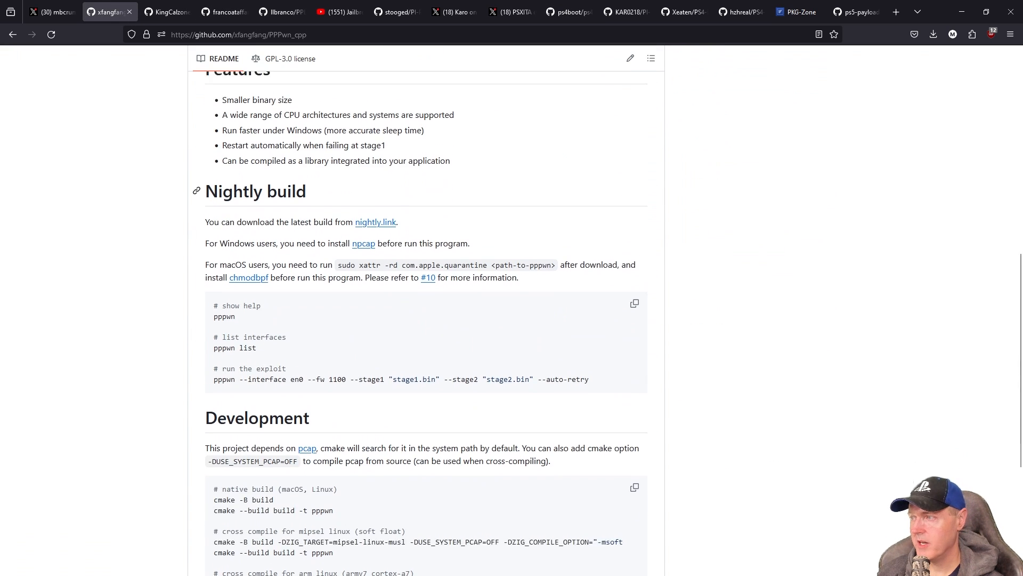
scroll("up", 3)
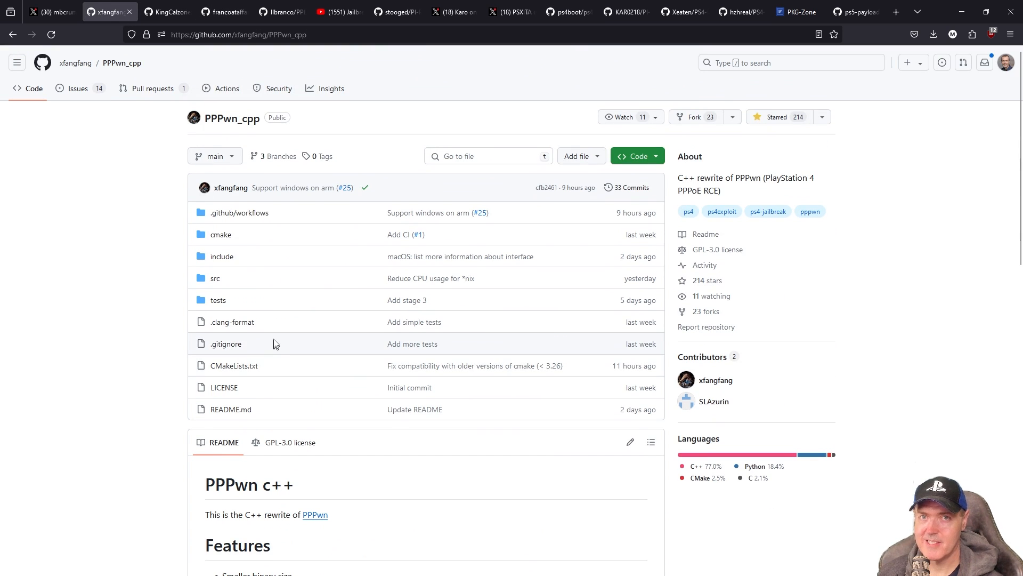
mouse_move(157, 309)
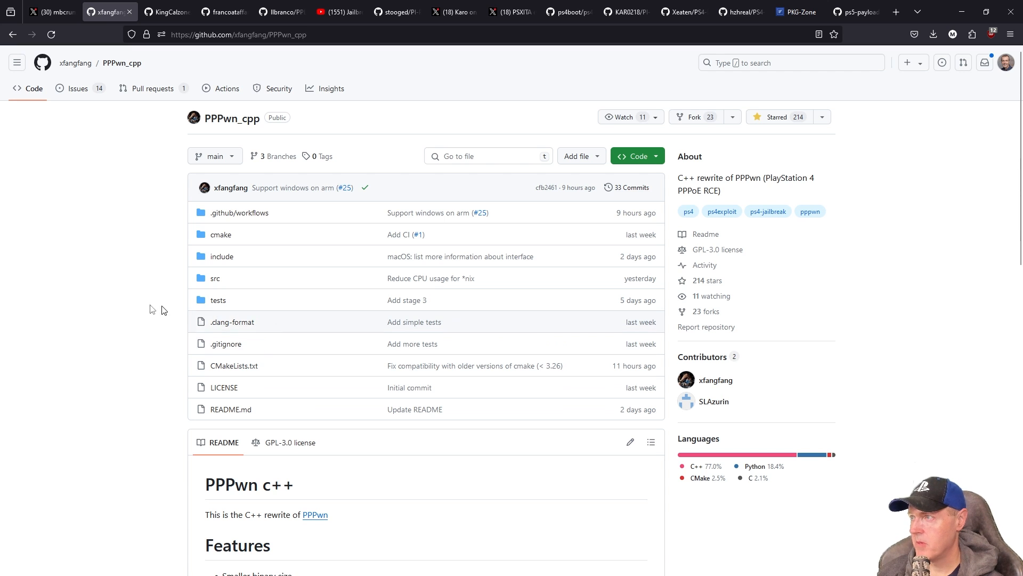
left_click(568, 11)
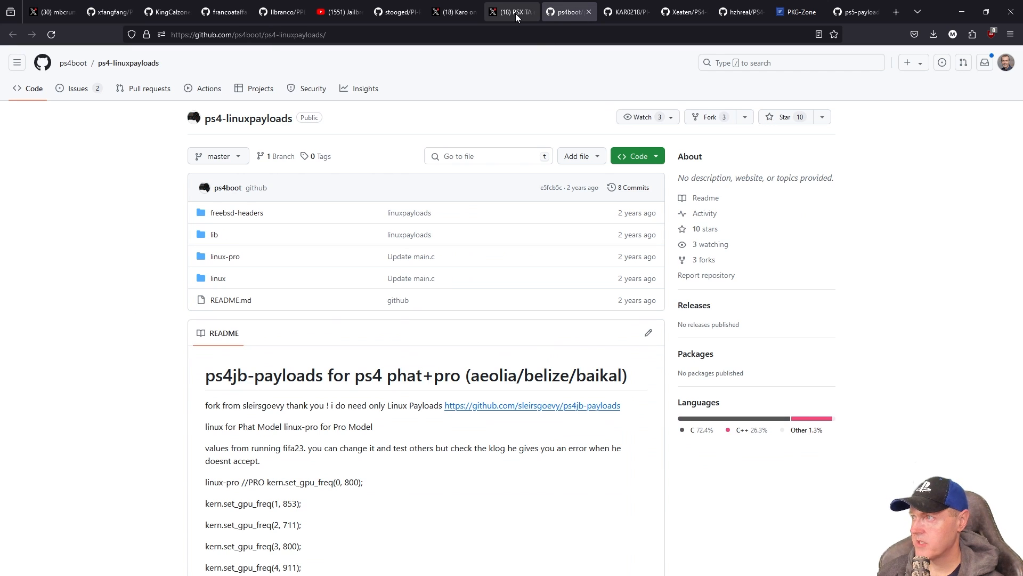
left_click(511, 11)
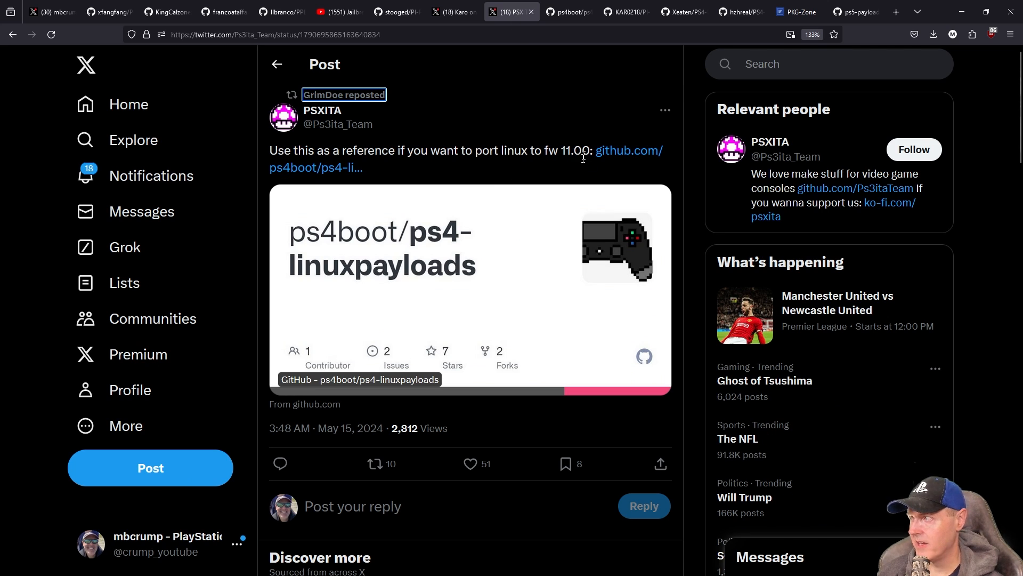
mouse_move(571, 191)
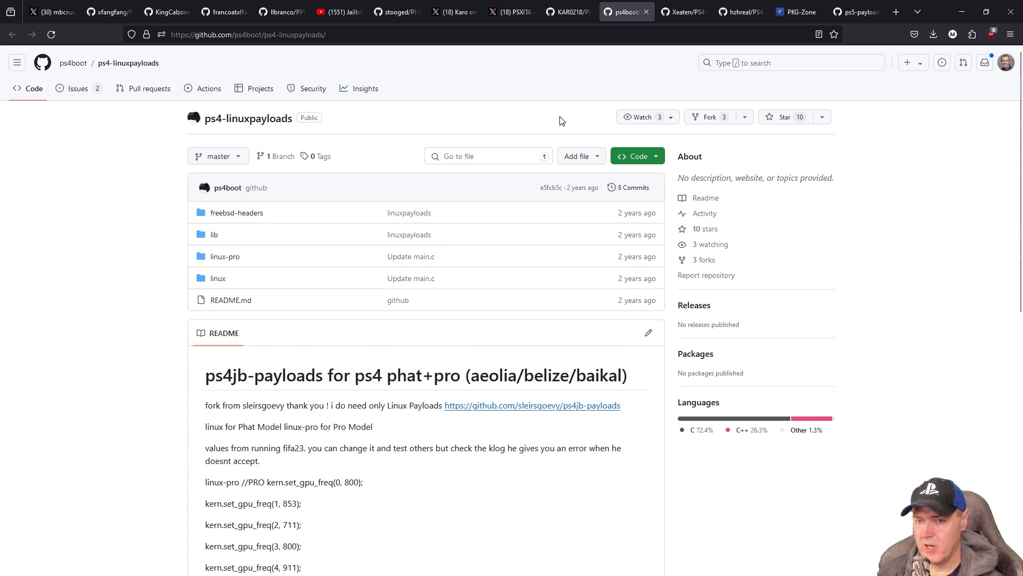
- Open Xeaten's PS4-Database-Rebuilder-Extended-2.0 repository and read its Instructions table
left_click(681, 12)
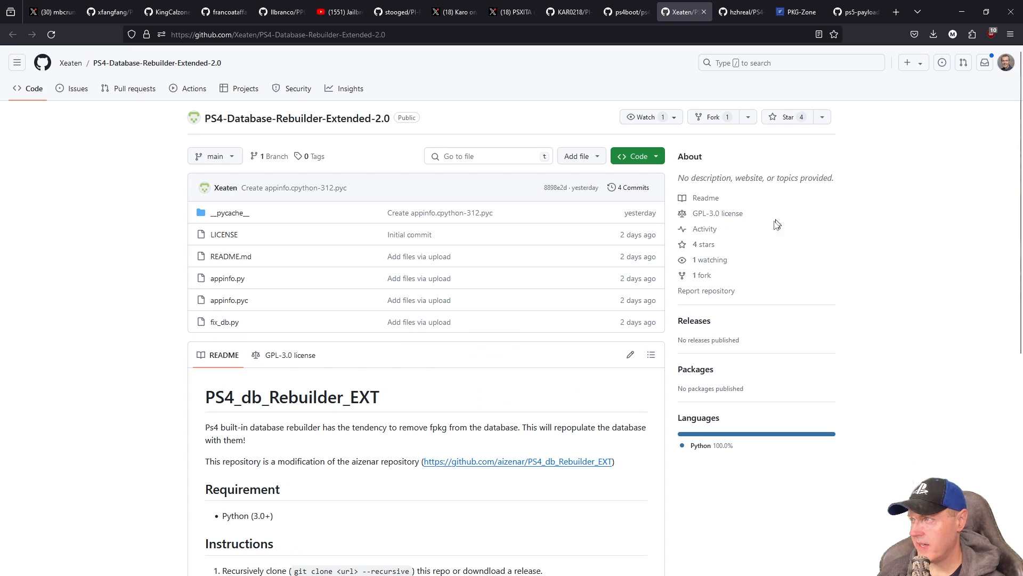
mouse_move(154, 127)
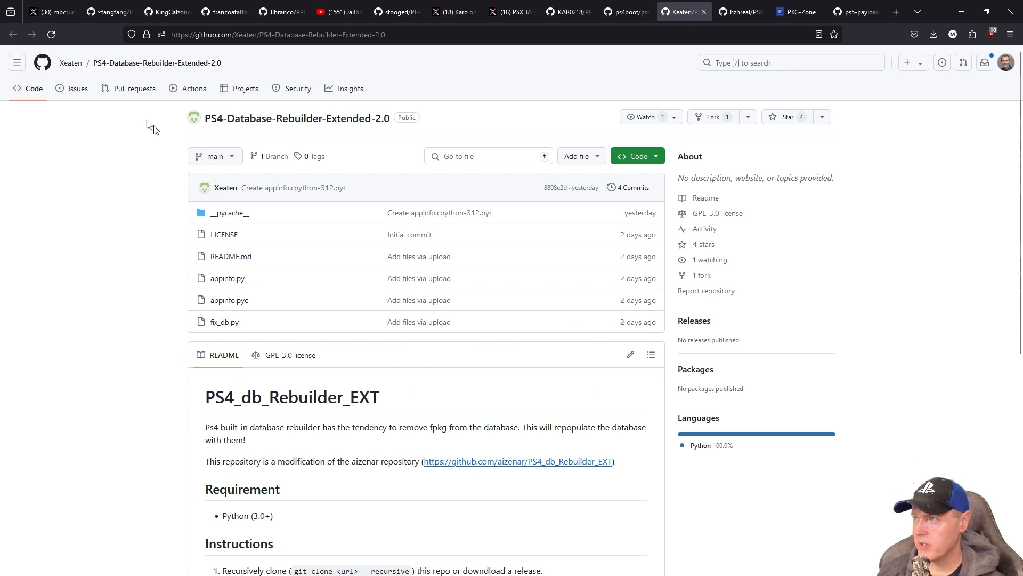
scroll("down", 3)
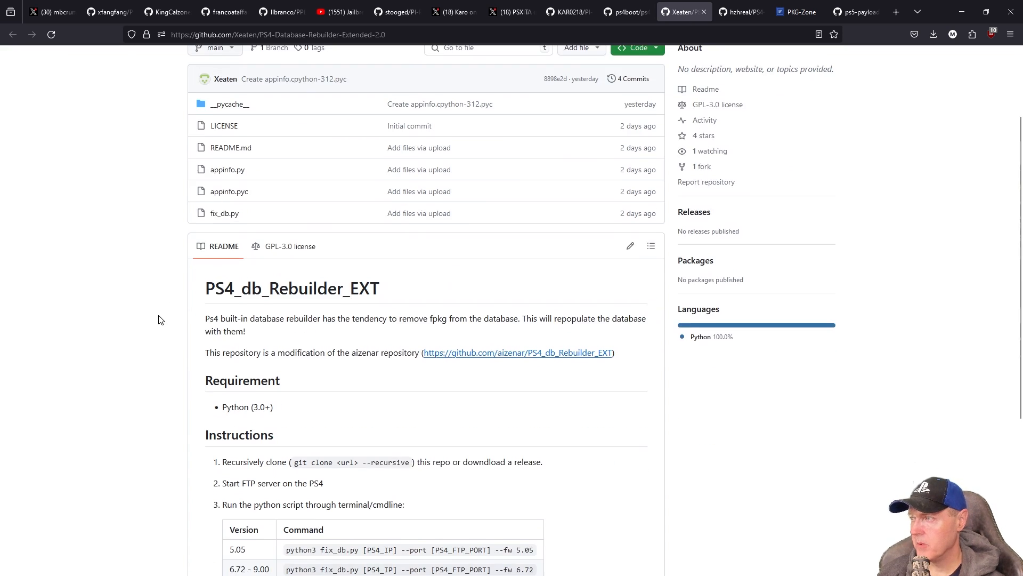
scroll("down", 3)
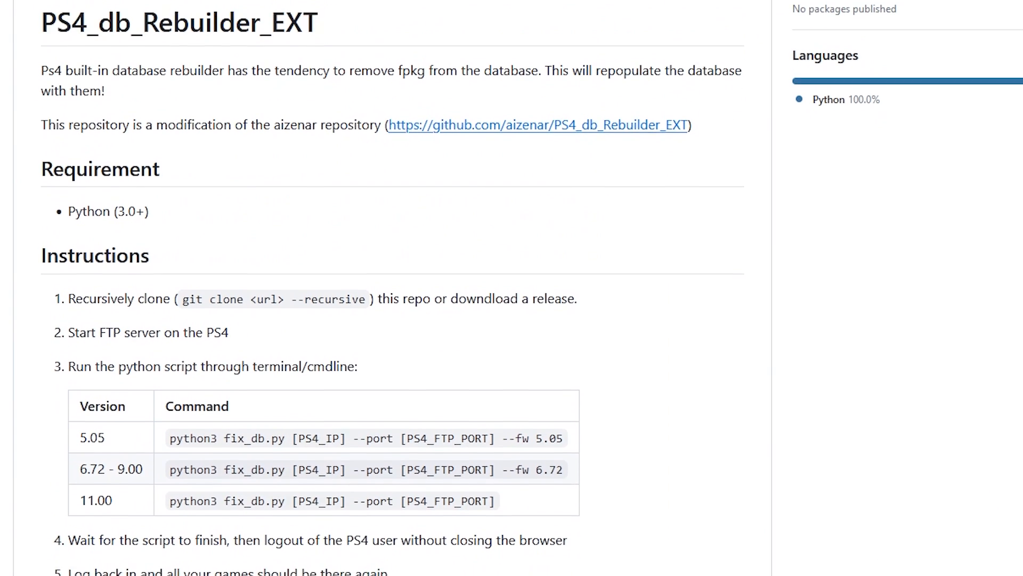
scroll("down", 3)
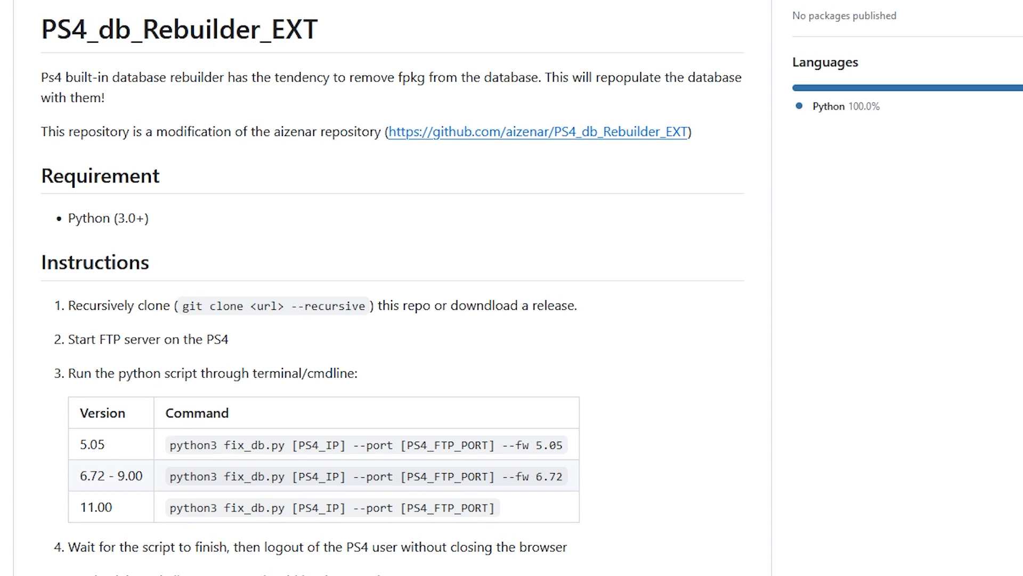
mouse_move(41, 397)
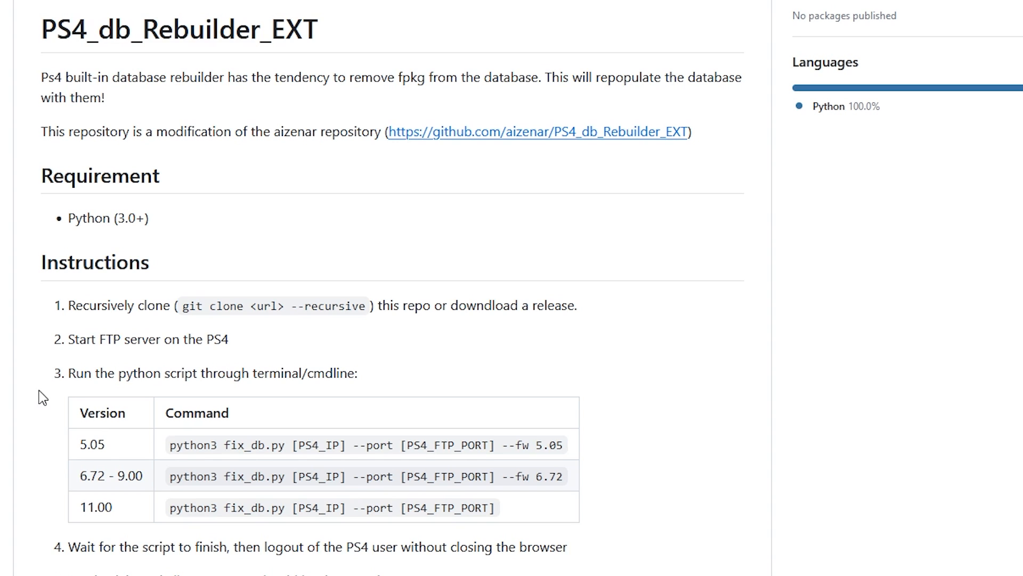
scroll("up", 3)
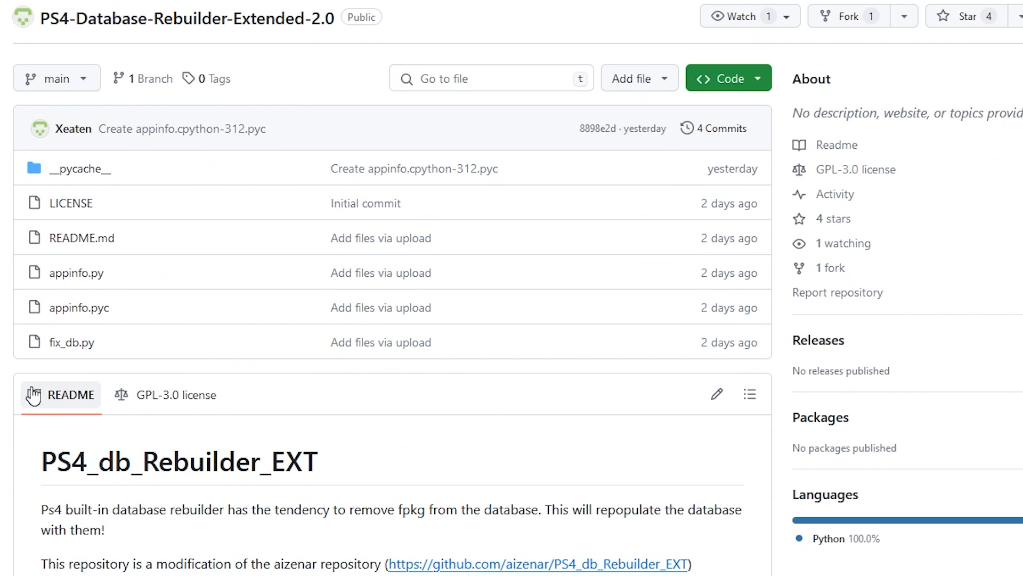
mouse_move(33, 379)
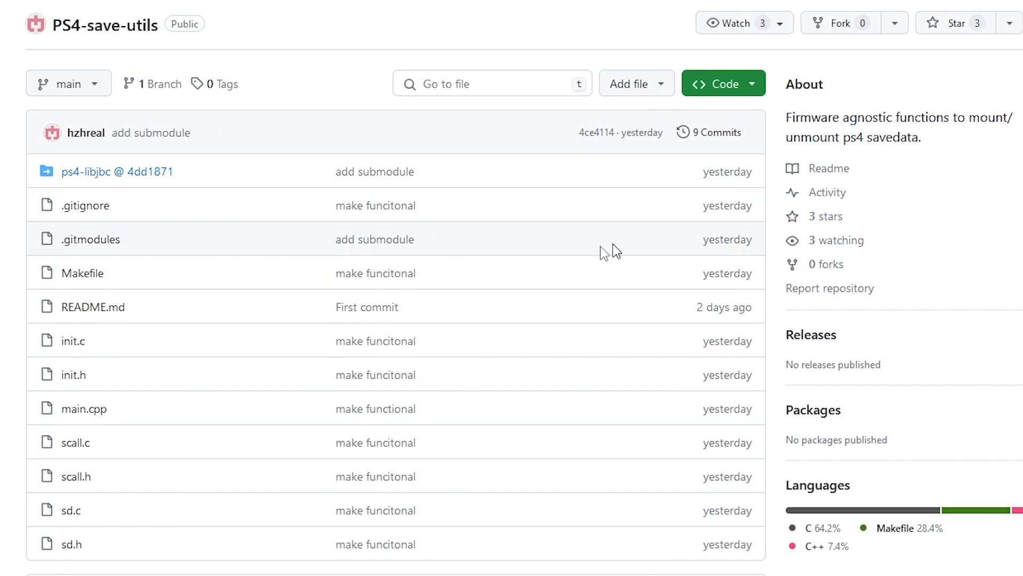
mouse_move(105, 24)
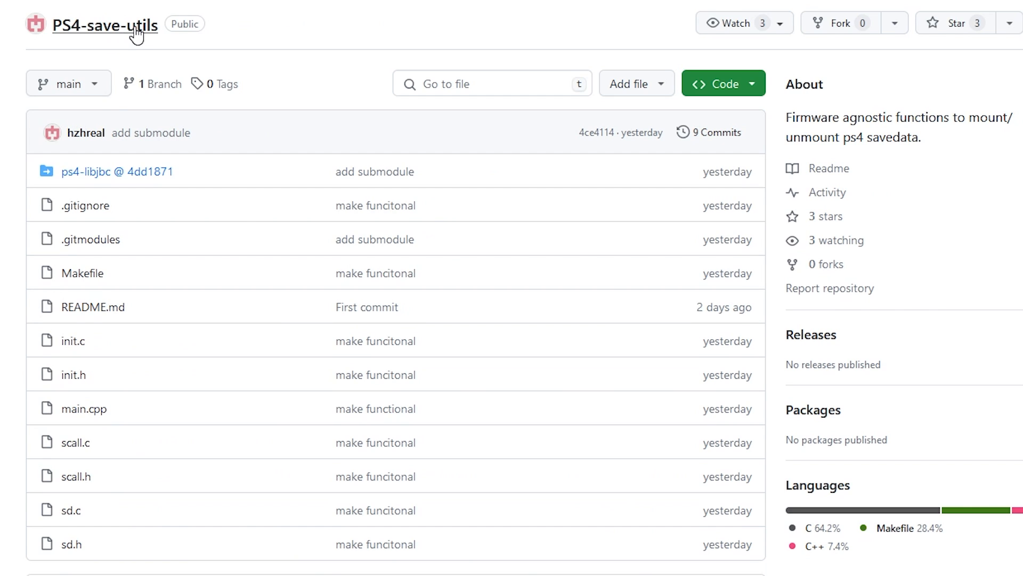
mouse_move(439, 299)
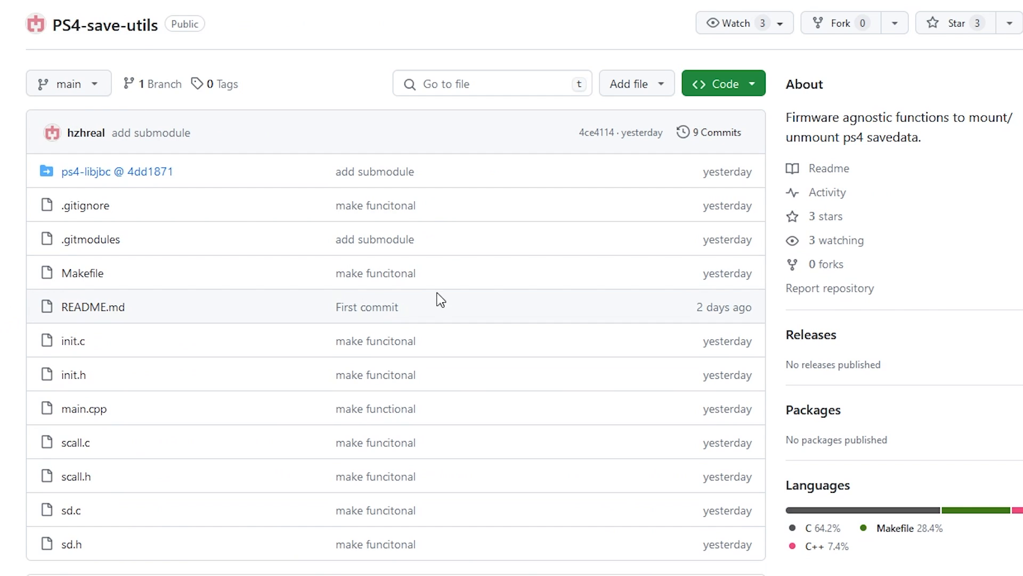
mouse_move(813, 184)
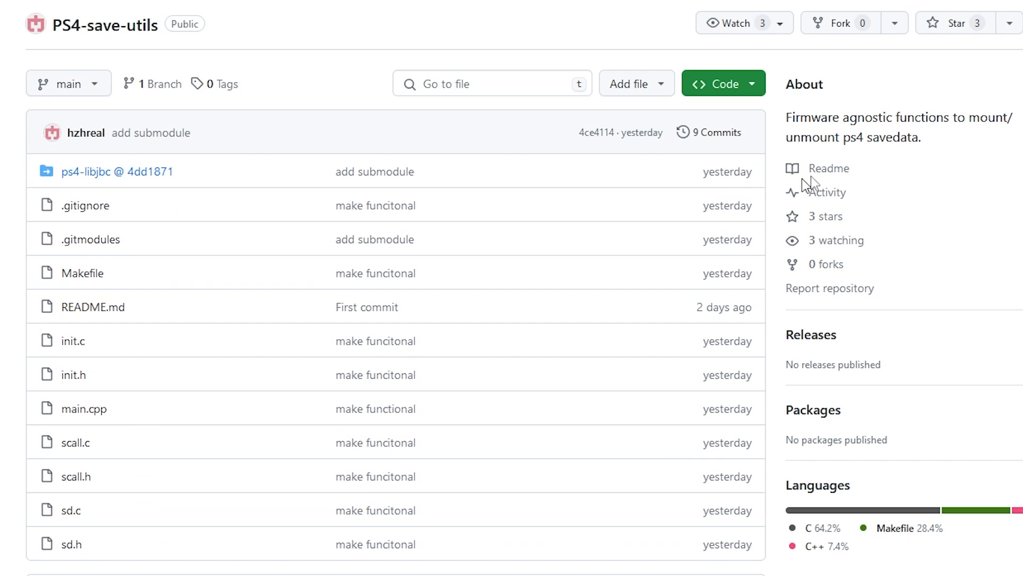
mouse_move(912, 162)
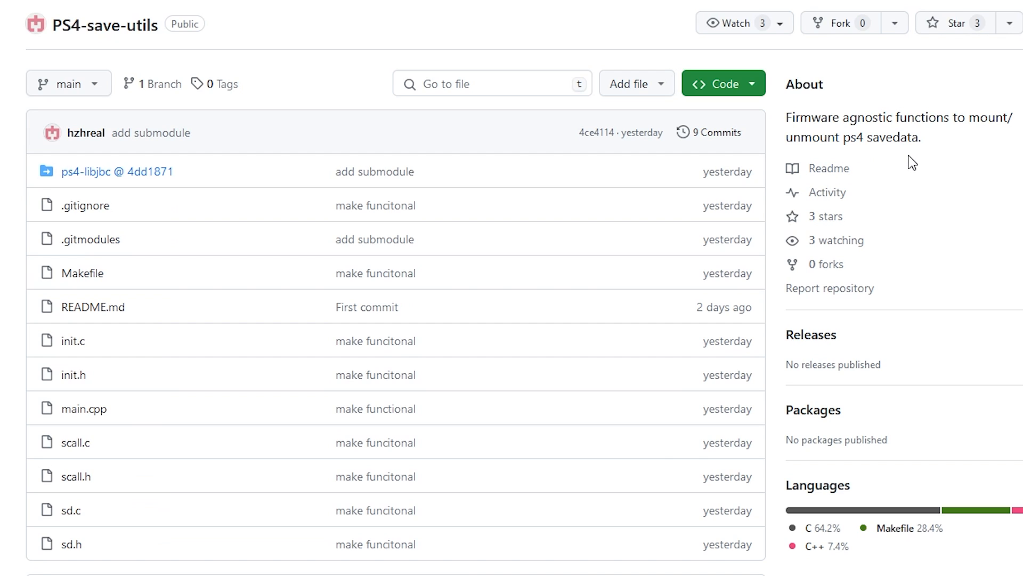
mouse_move(935, 154)
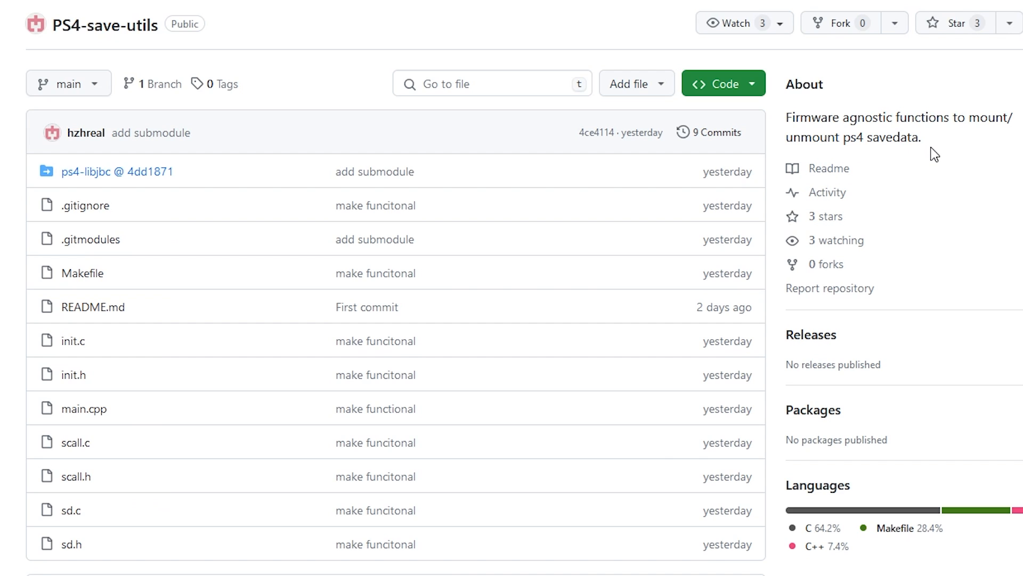
mouse_move(864, 225)
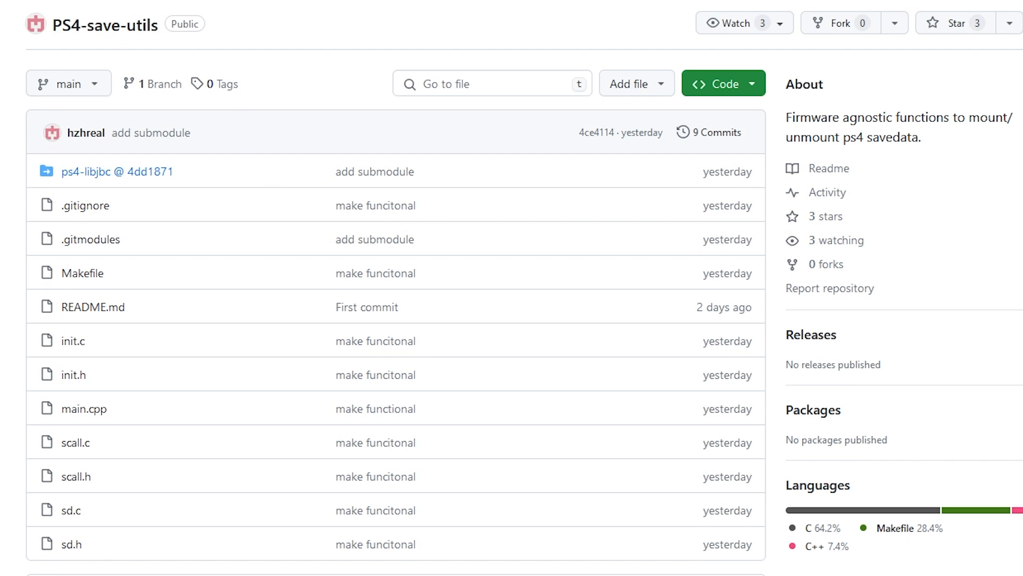
scroll("down", 3)
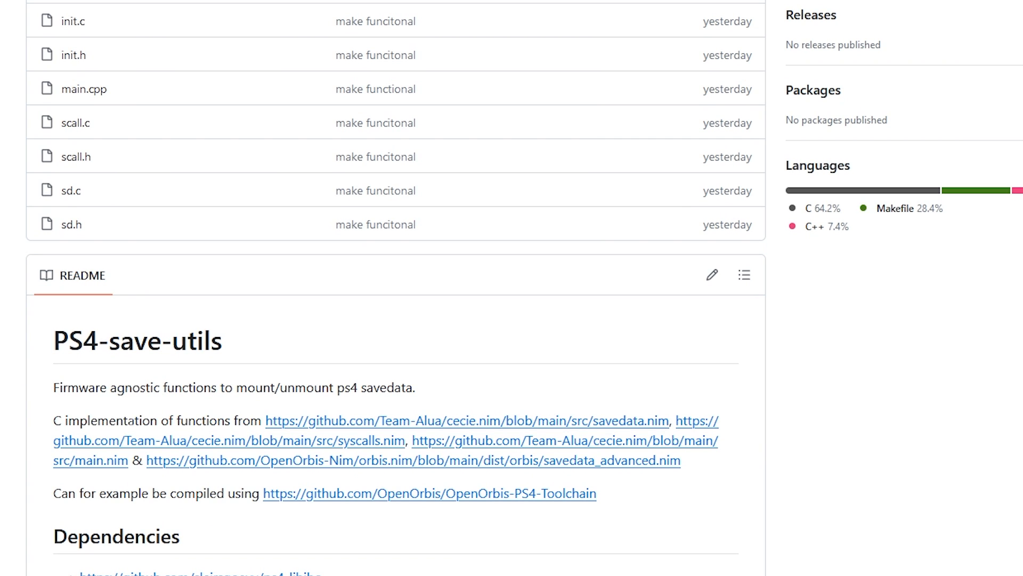
mouse_move(316, 471)
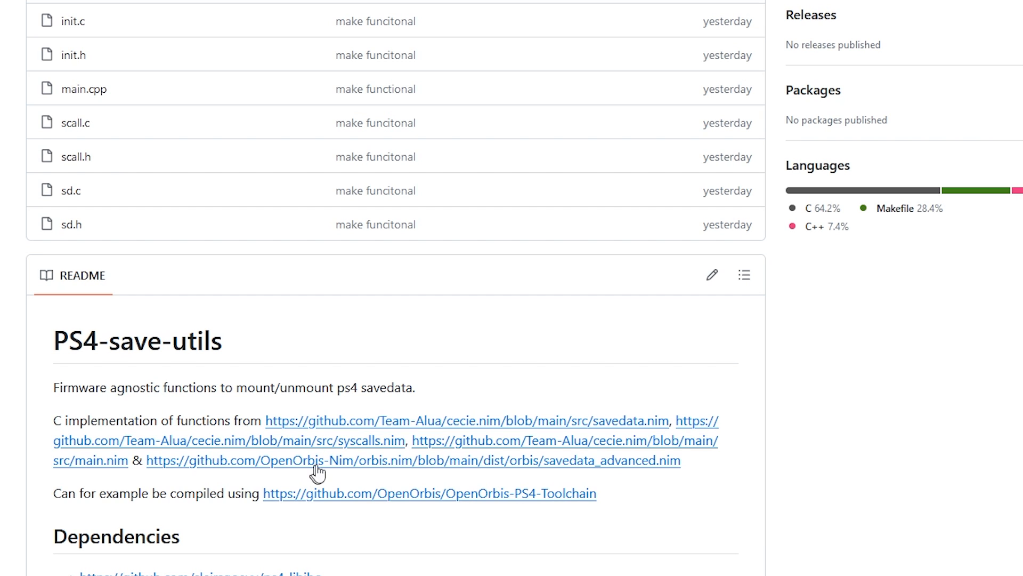
mouse_move(444, 479)
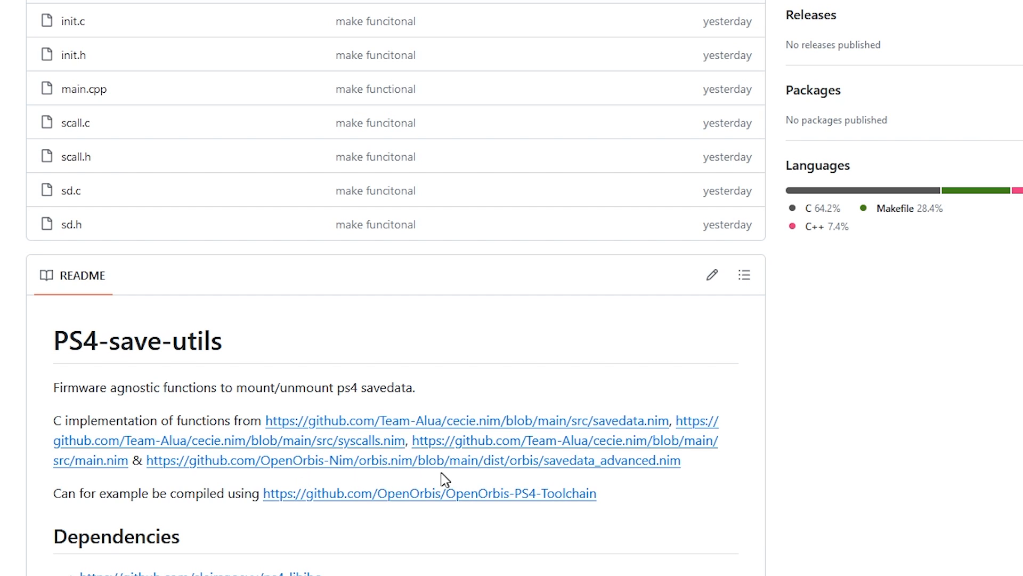
mouse_move(388, 530)
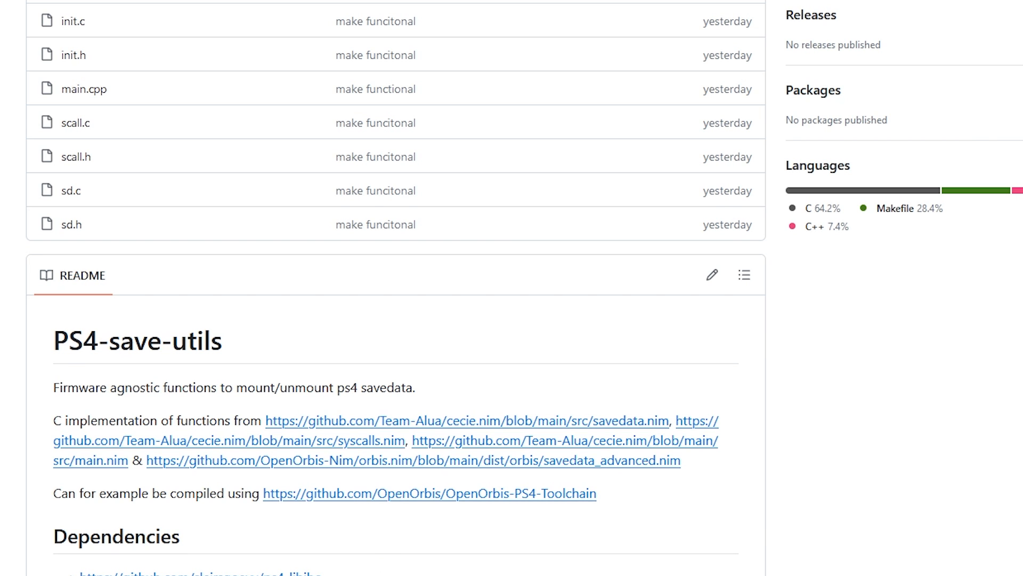
scroll("up", 3)
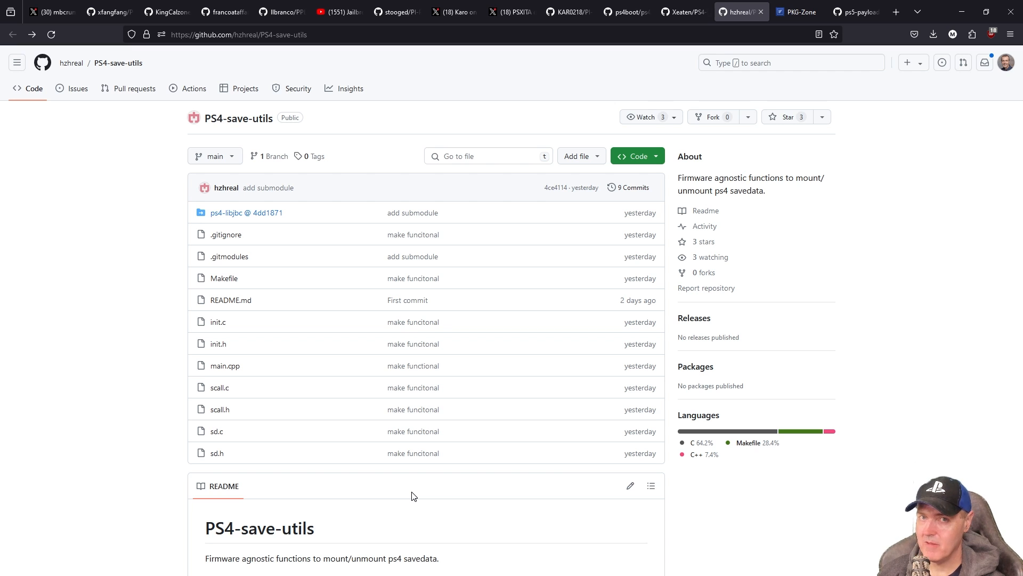
mouse_move(412, 430)
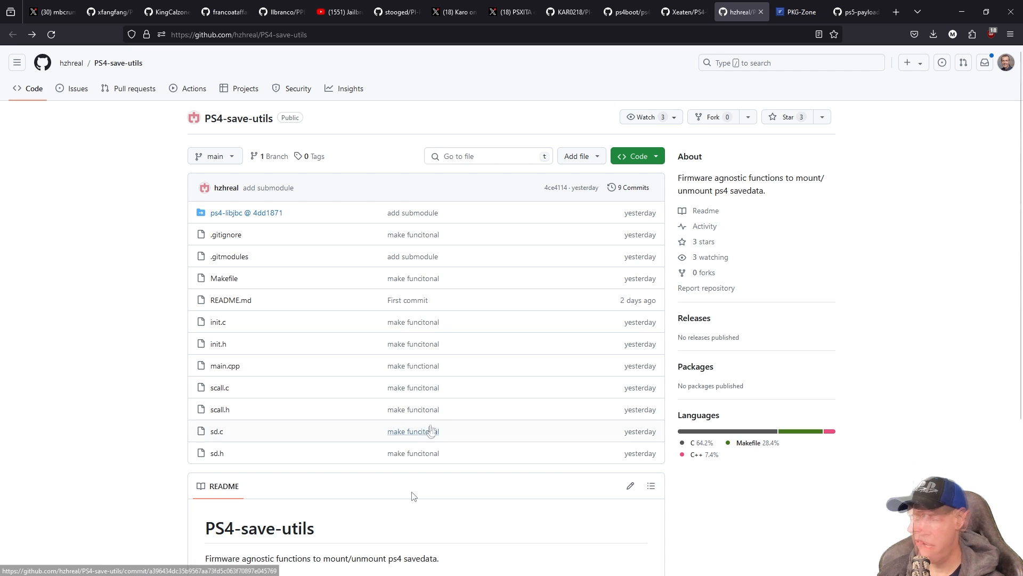
- Browse Lapy's apps and the full Apps listing on PKG-Zone, then move to the pacbrew-repo on GitHub
left_click(797, 12)
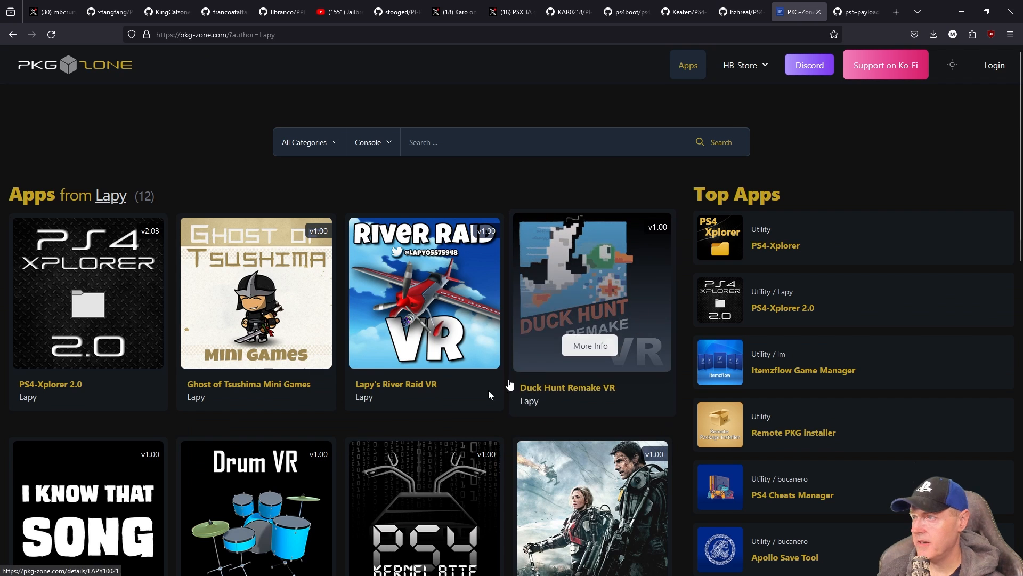
mouse_move(461, 420)
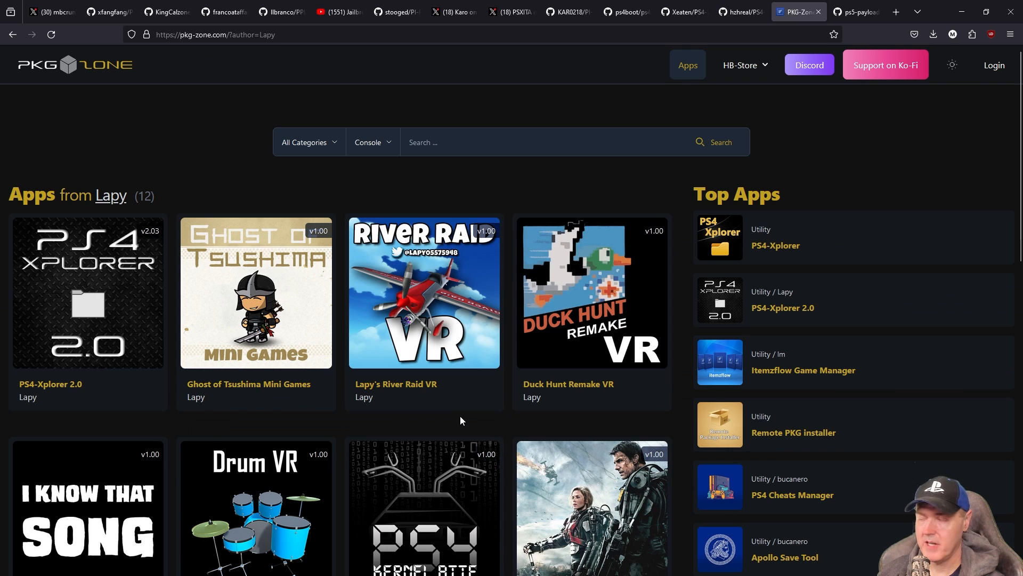
mouse_move(440, 423)
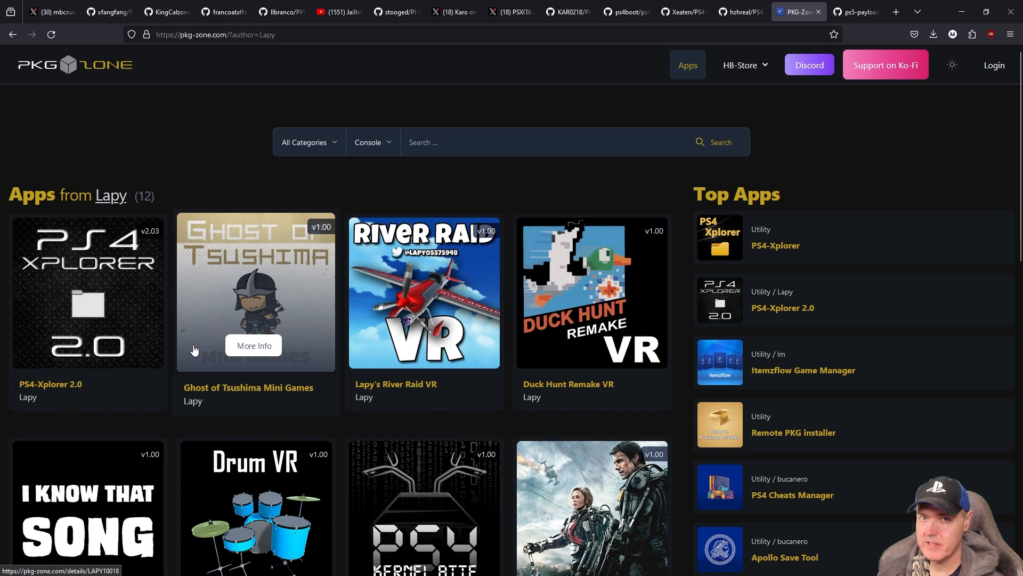
mouse_move(116, 255)
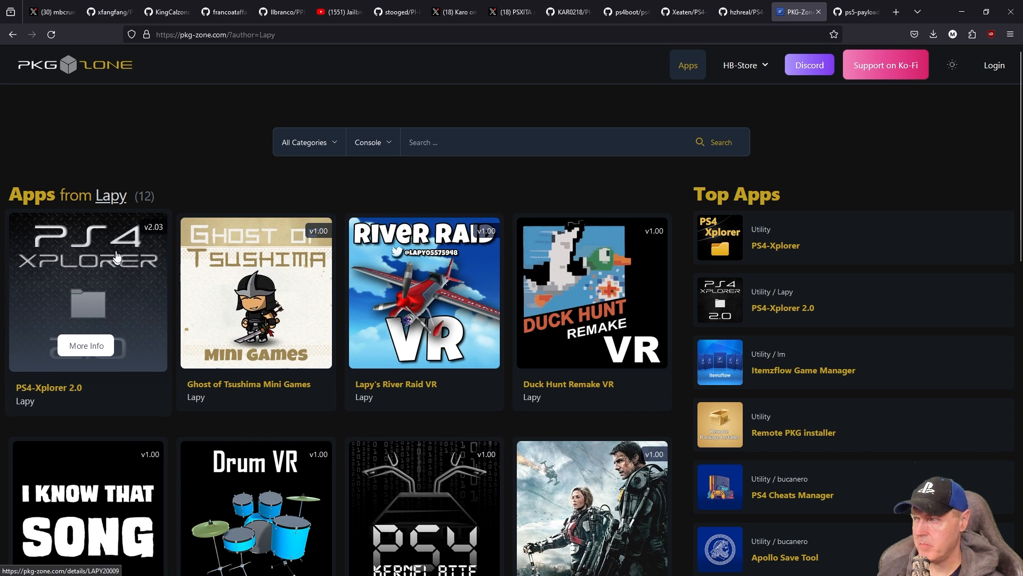
scroll("down", 3)
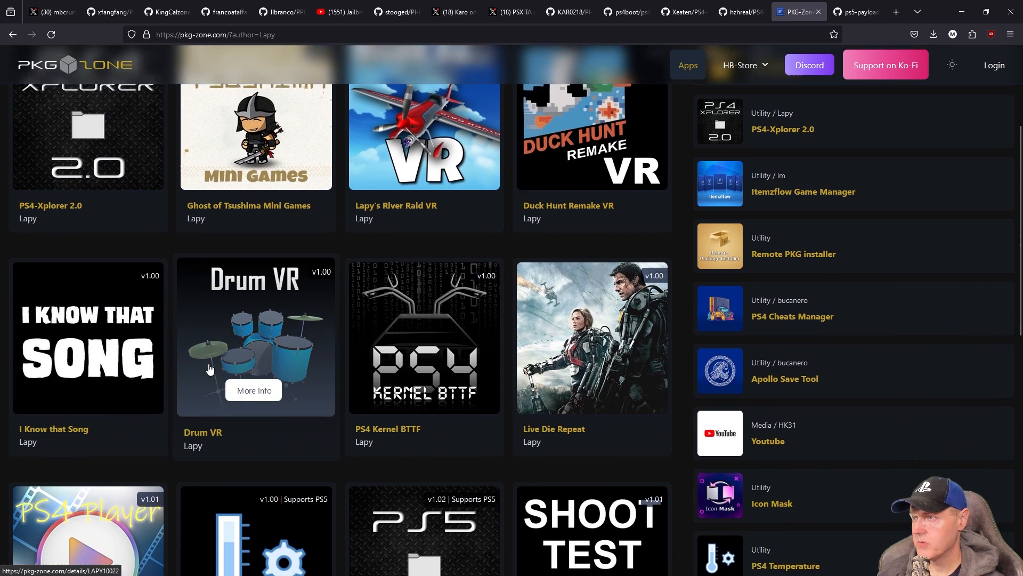
scroll("down", 3)
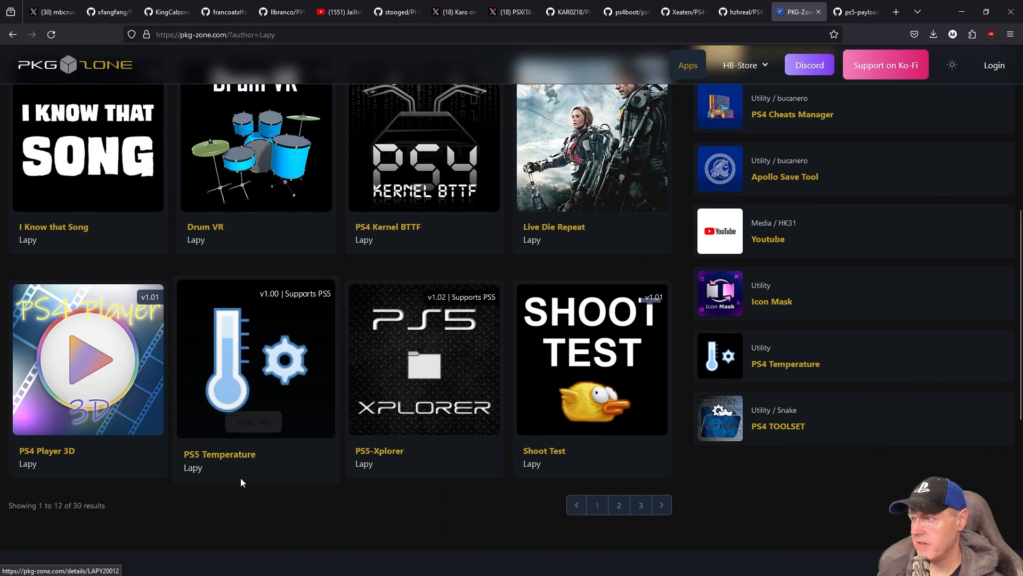
left_click(618, 504)
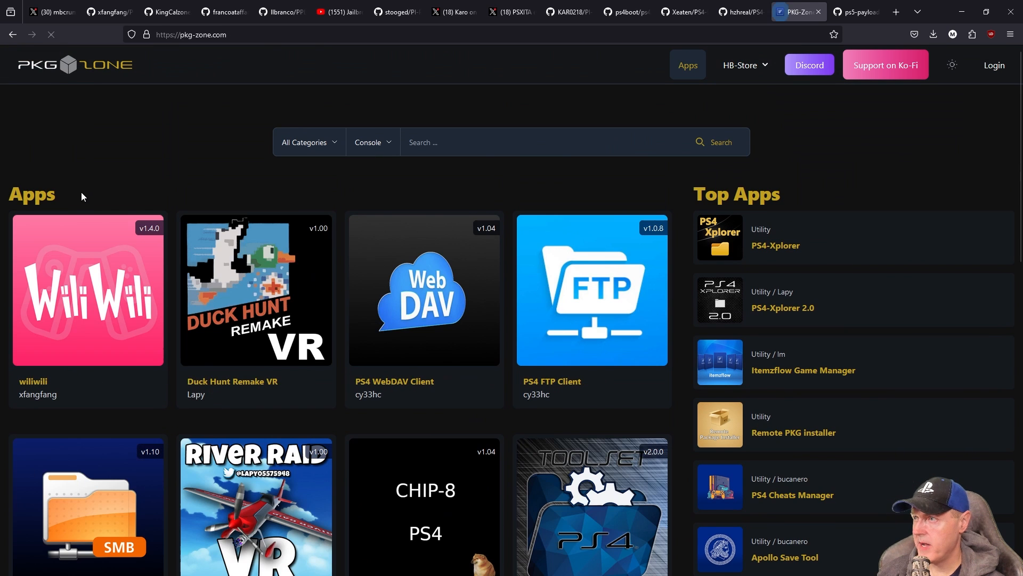
mouse_move(89, 502)
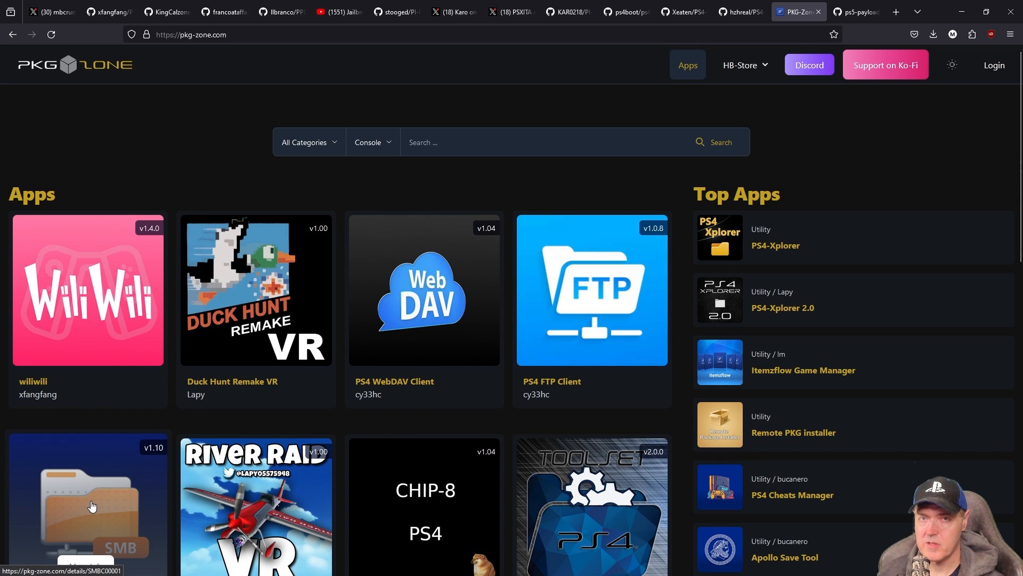
left_click(856, 11)
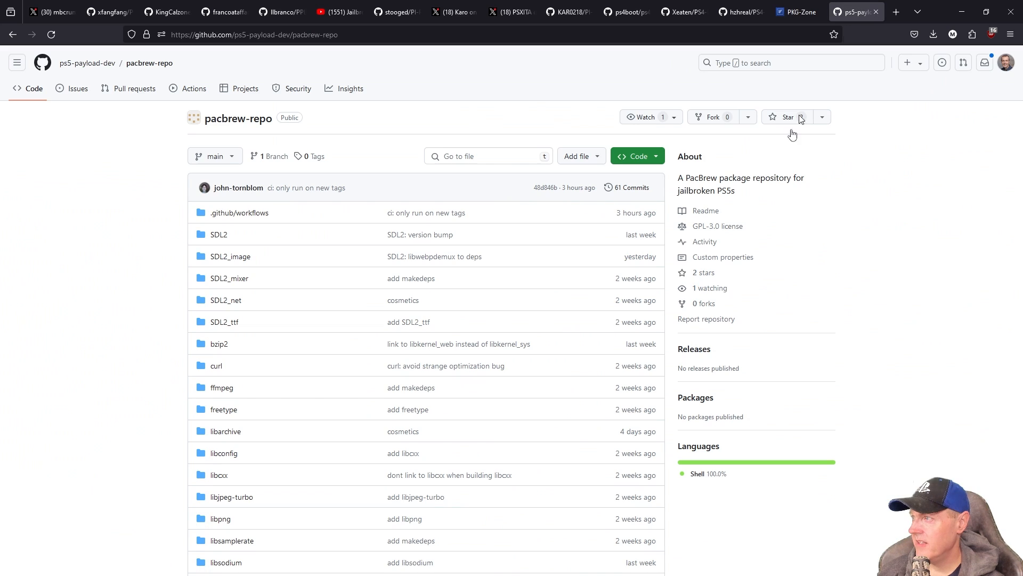
left_click(785, 117)
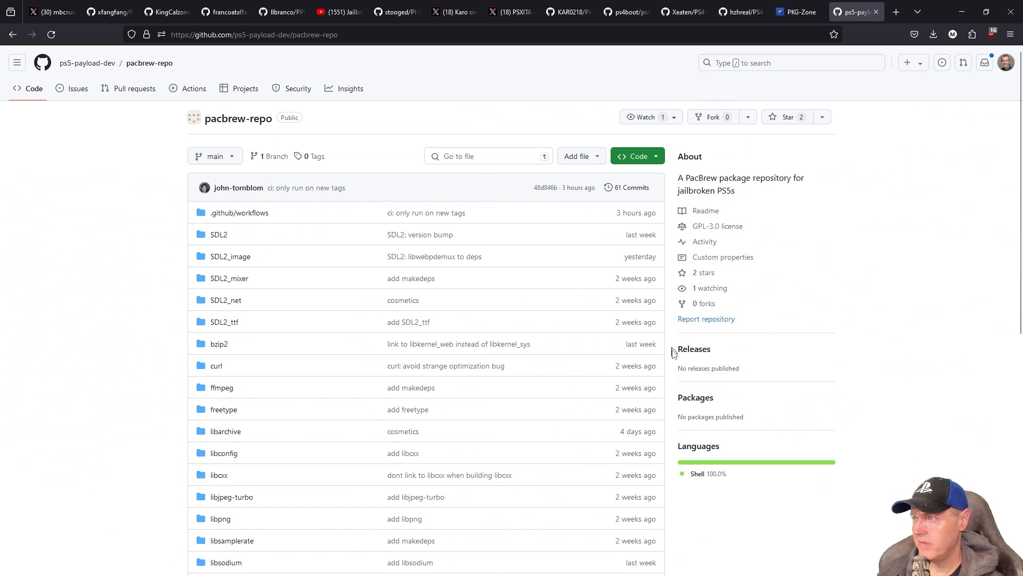
mouse_move(238, 187)
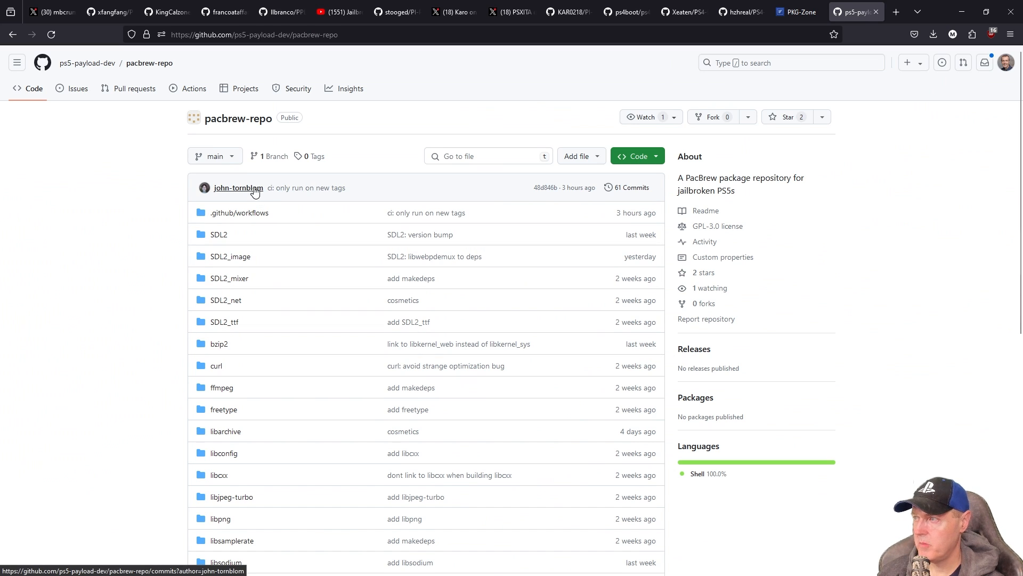
mouse_move(156, 367)
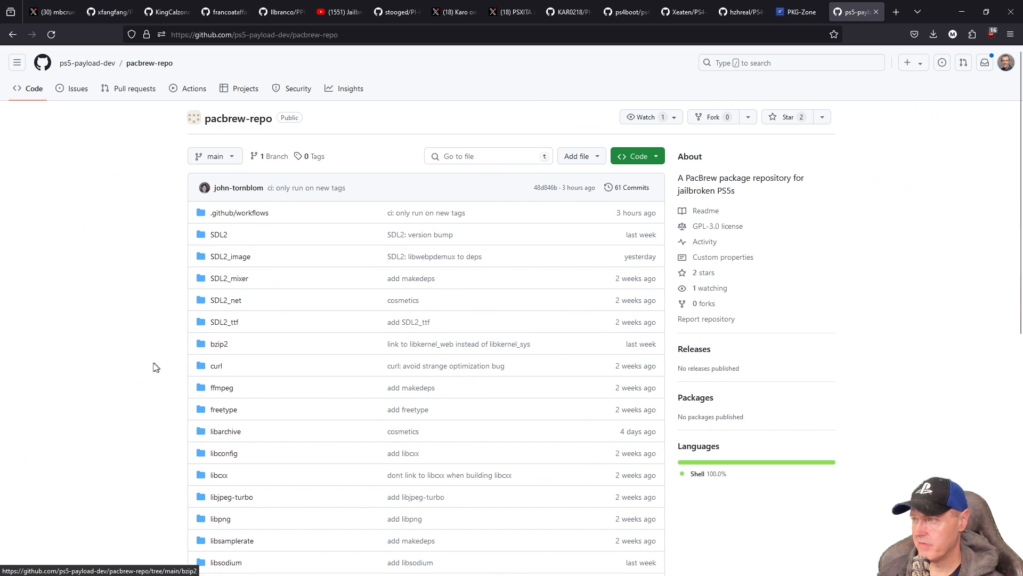
mouse_move(584, 268)
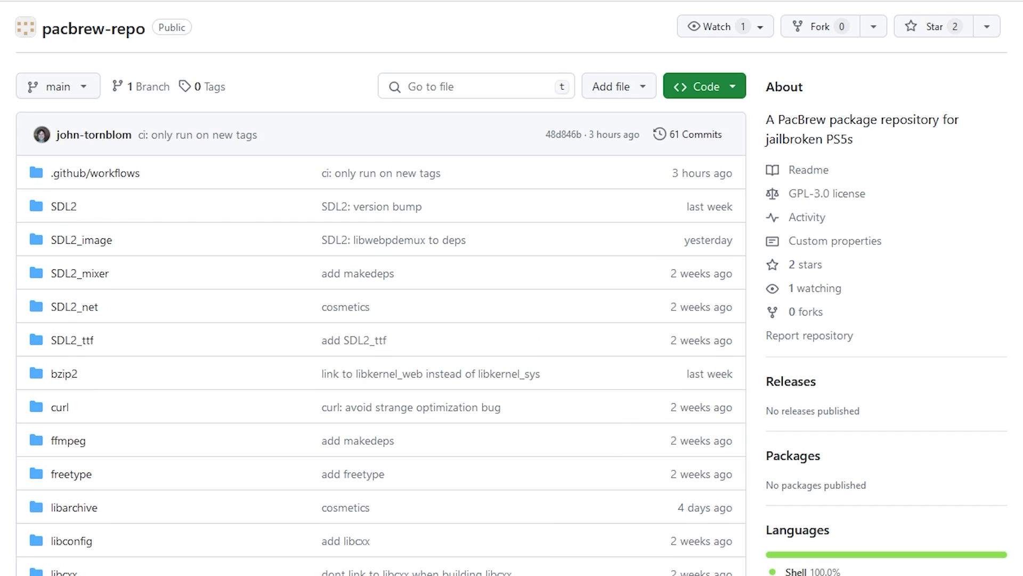
double_click(815, 139)
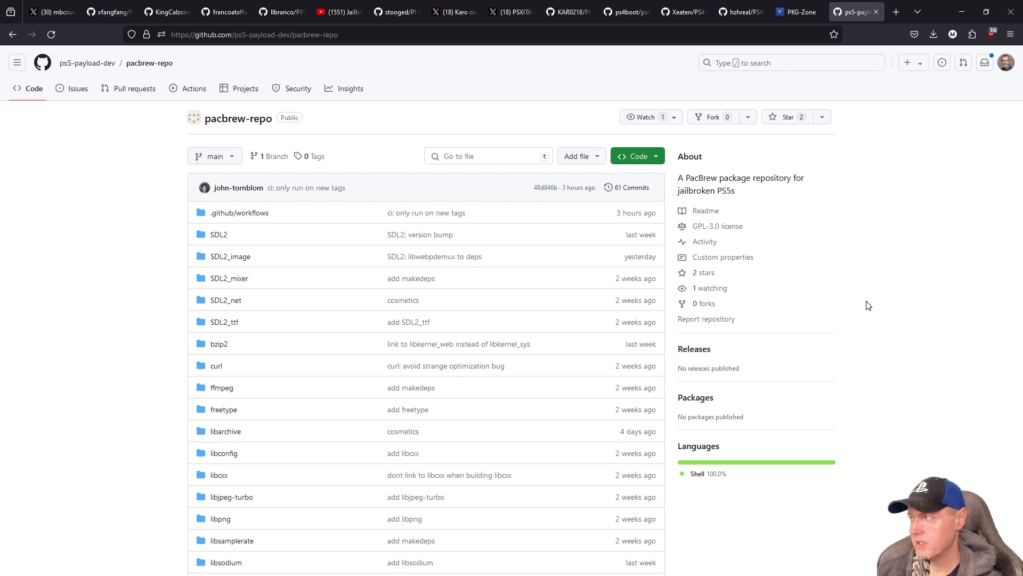
scroll("down", 3)
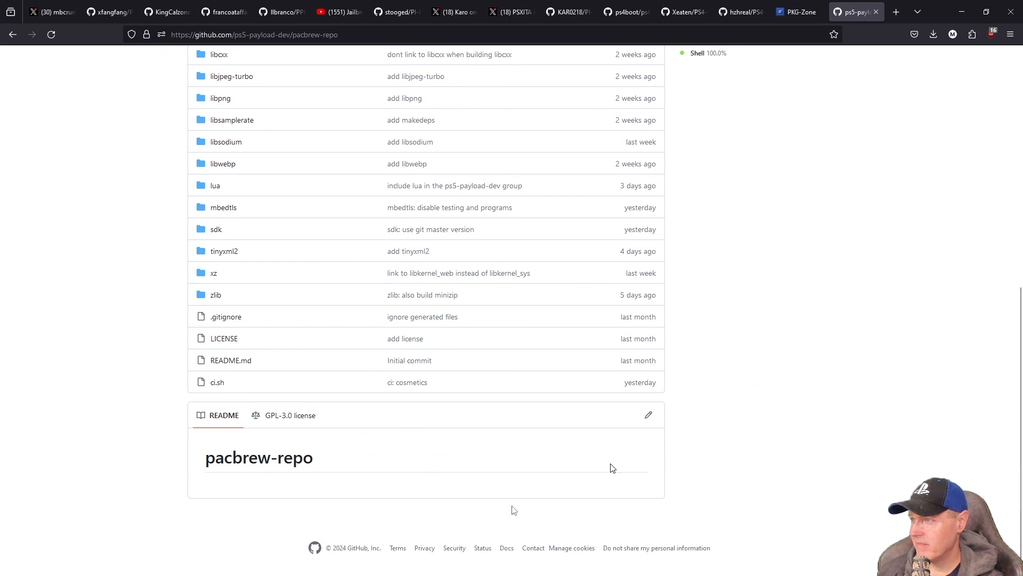
mouse_move(300, 479)
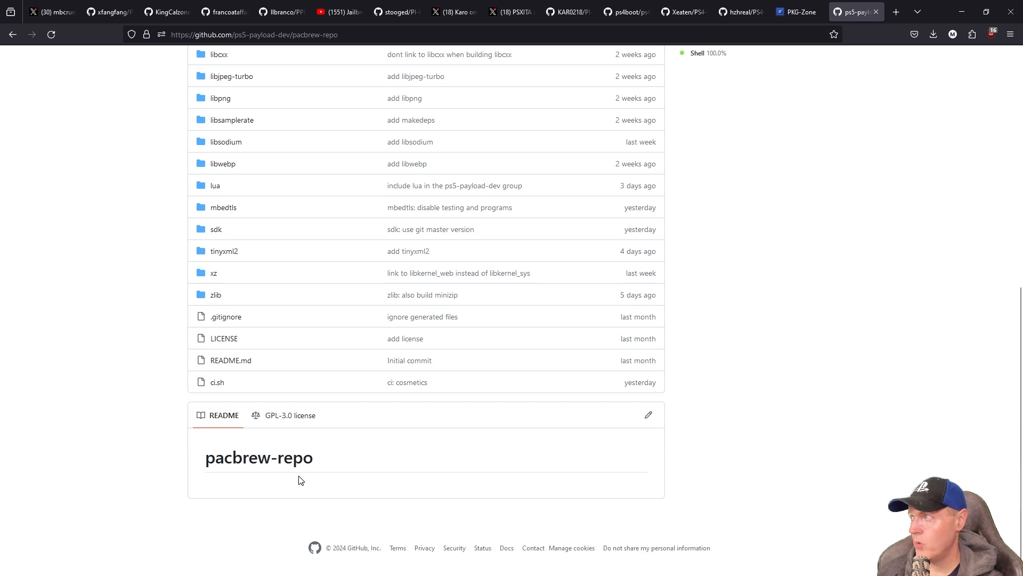
scroll("up", 3)
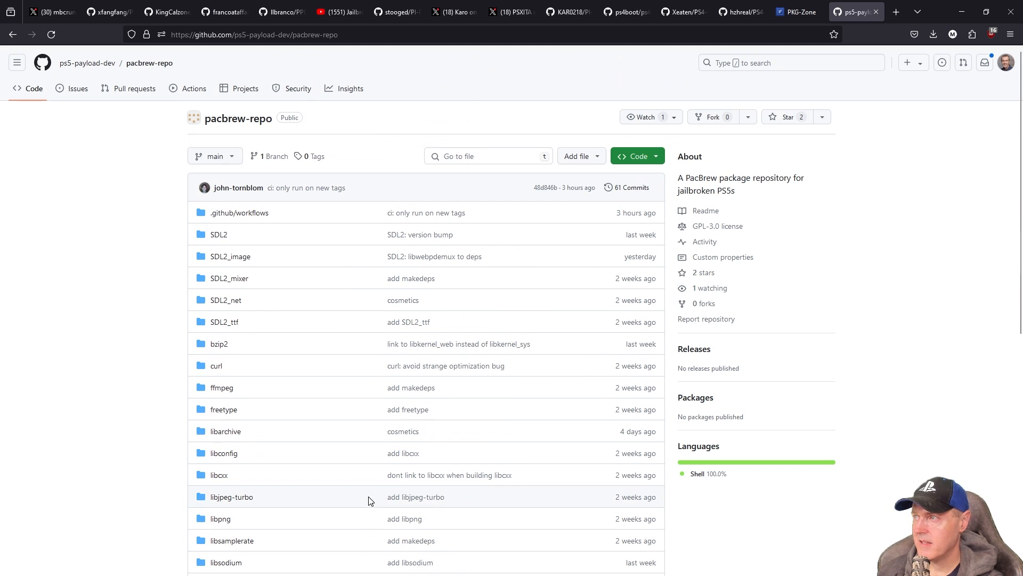